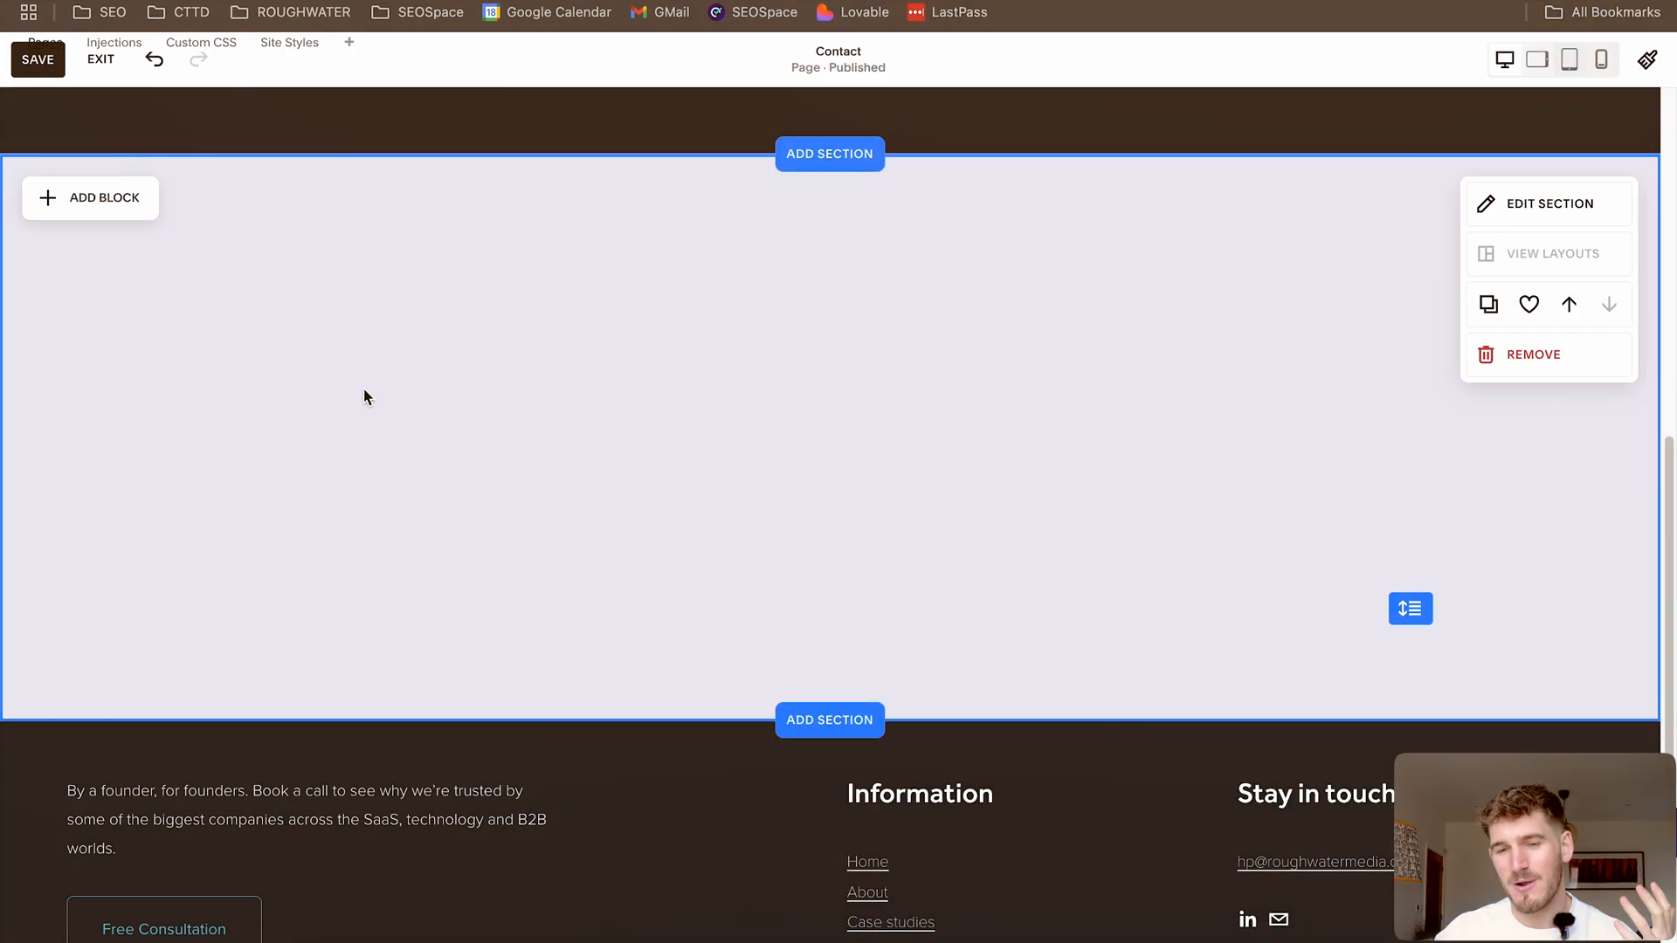
- Insert a Map block, found by searching 'maps', into the empty Contact page section
click(91, 197)
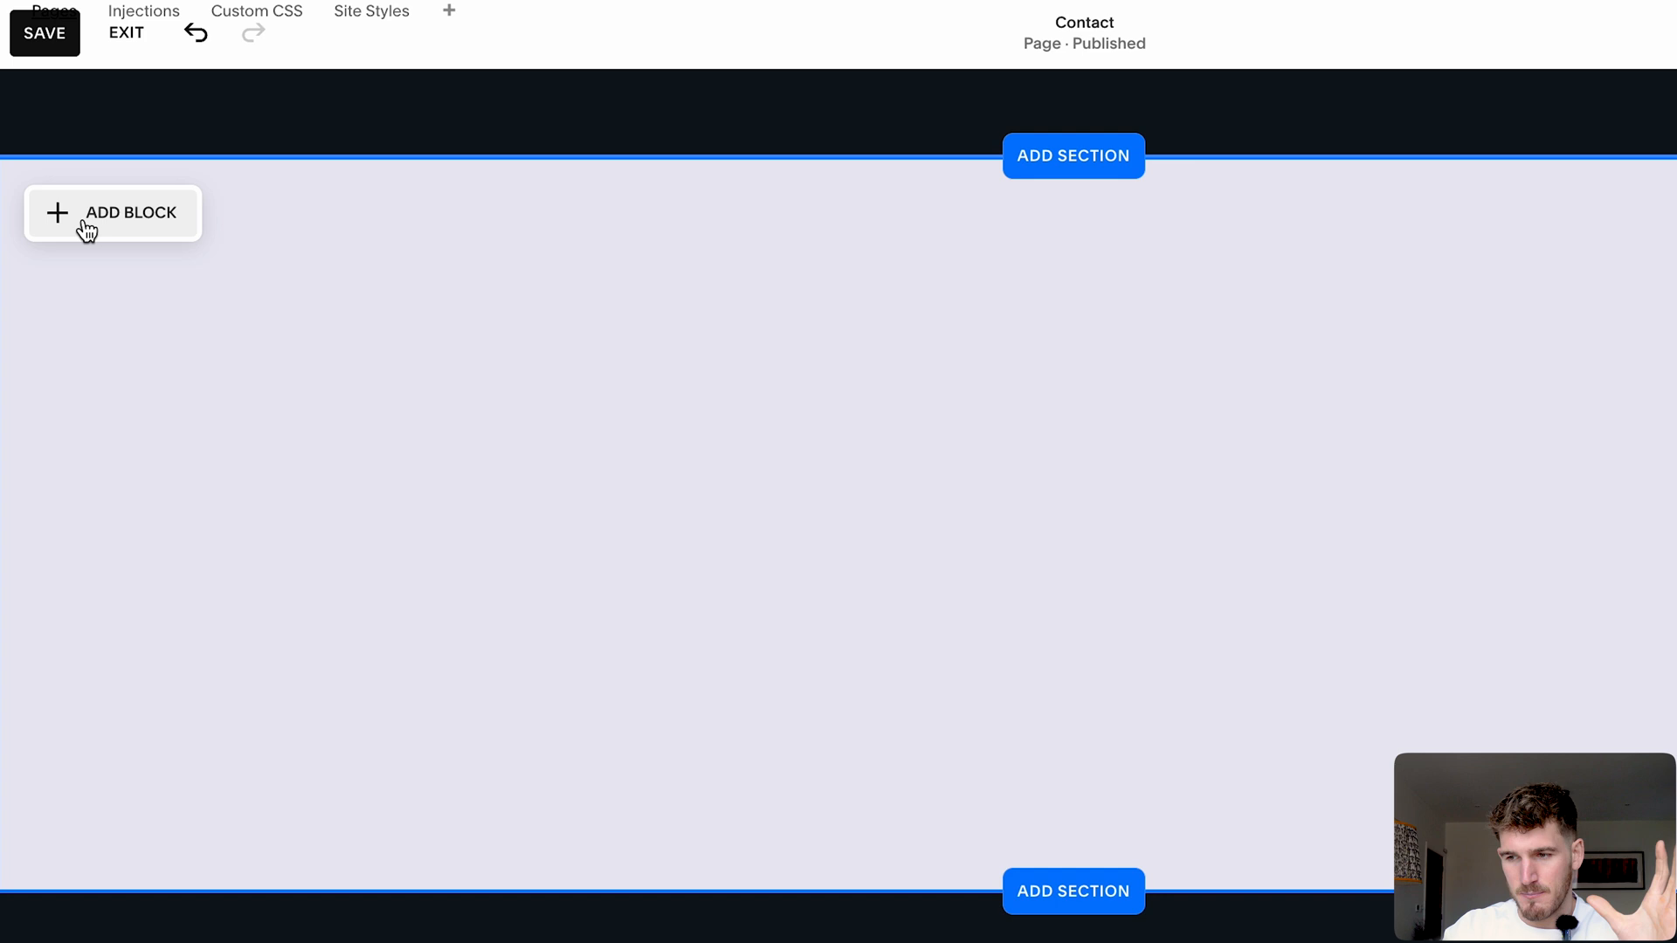
text(maps)
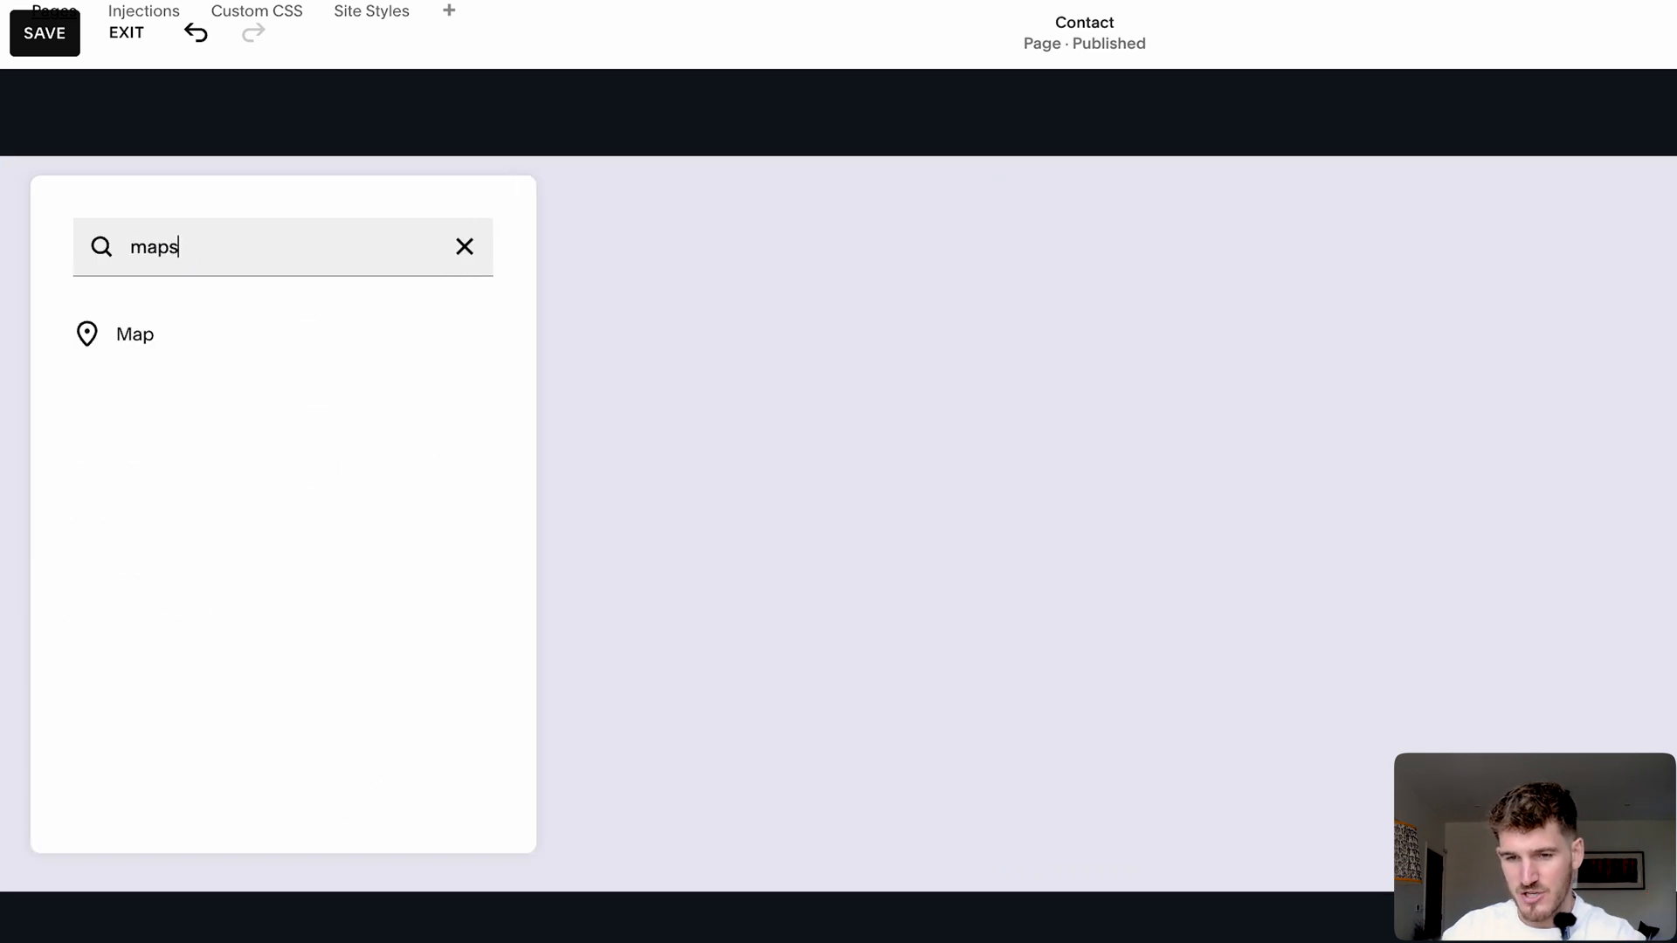
click(133, 334)
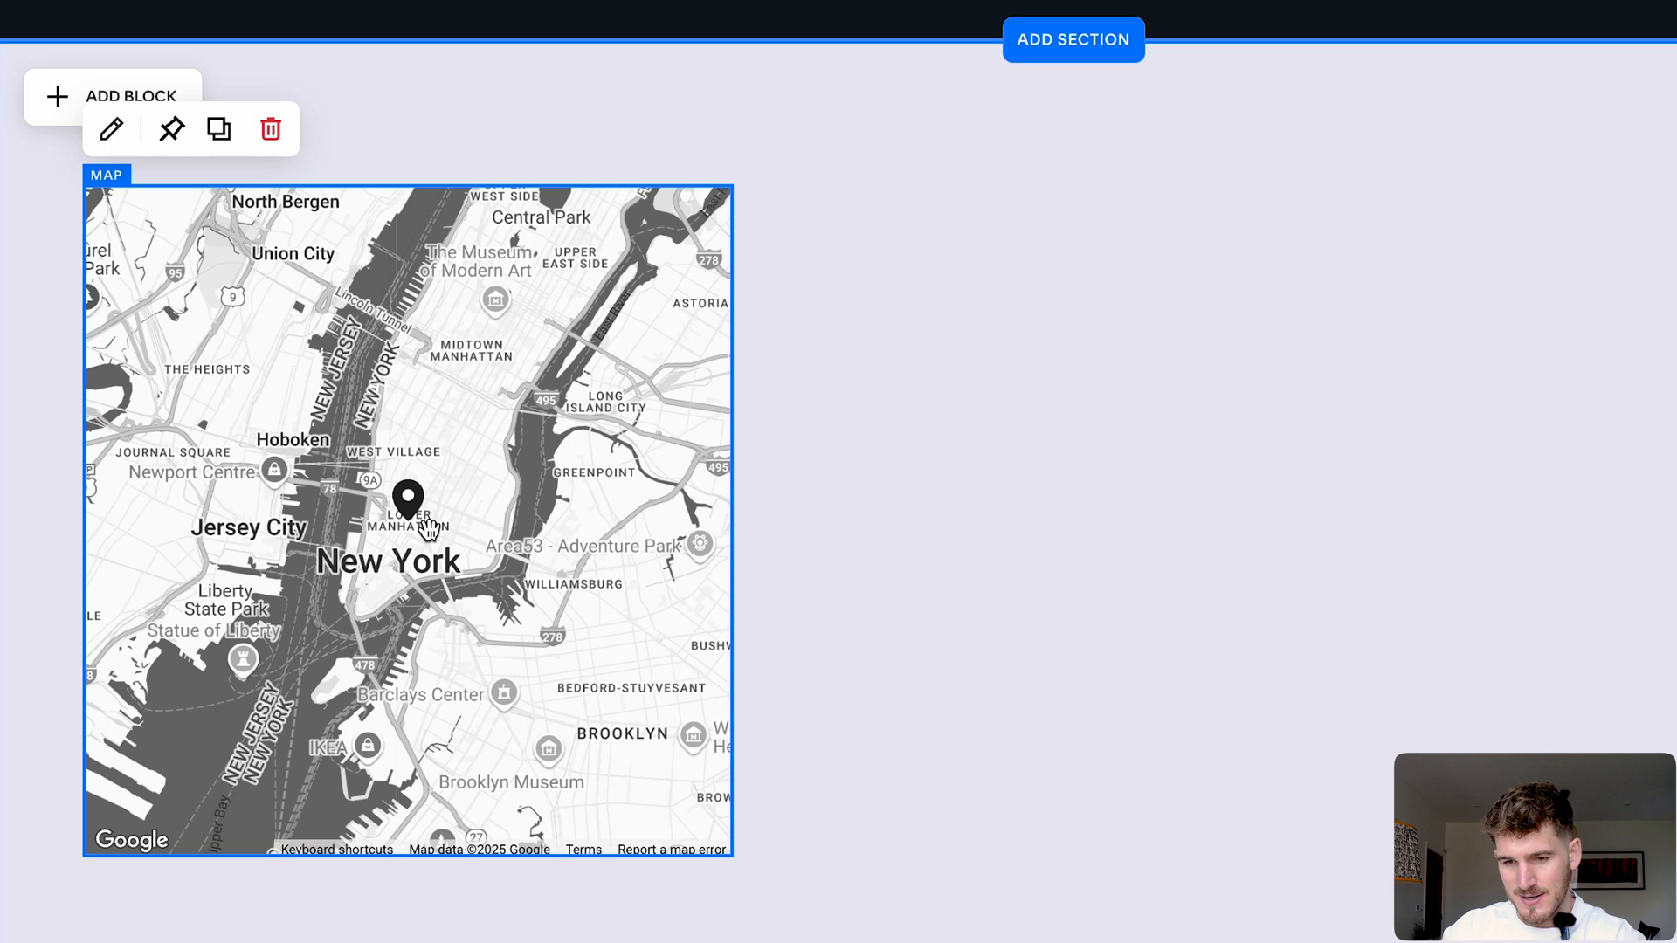
- Set the map location to ROUGH WATER MEDIA at 35 Bargate Street, Brewood, Stafford
click(112, 130)
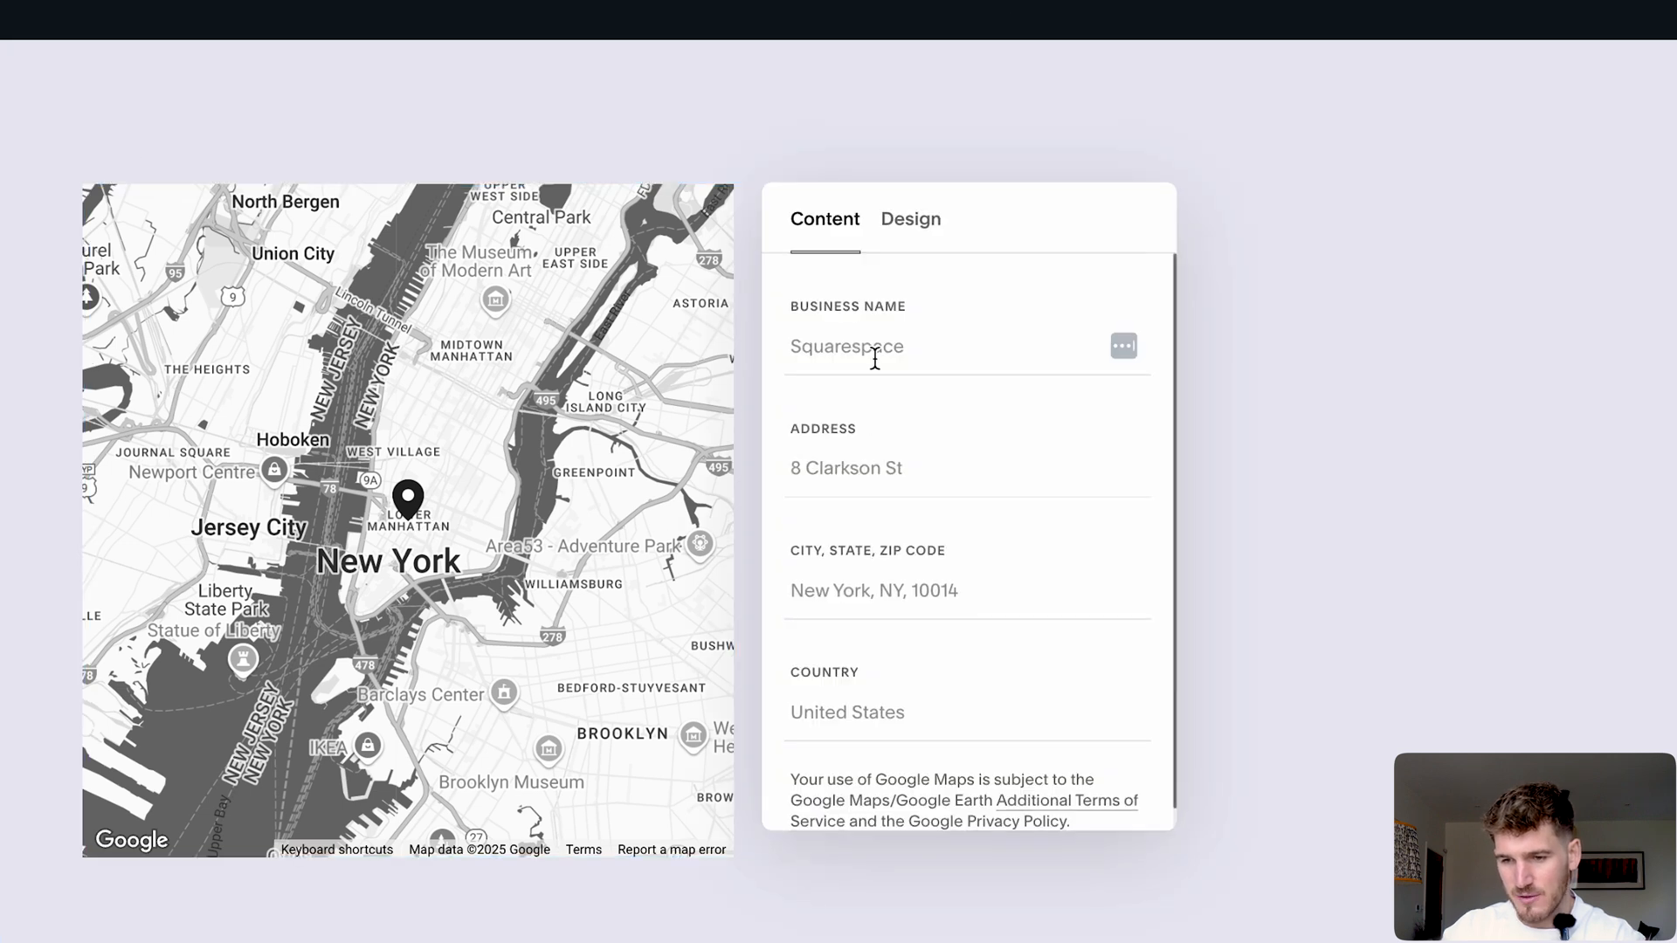
text(ROUGH WAT)
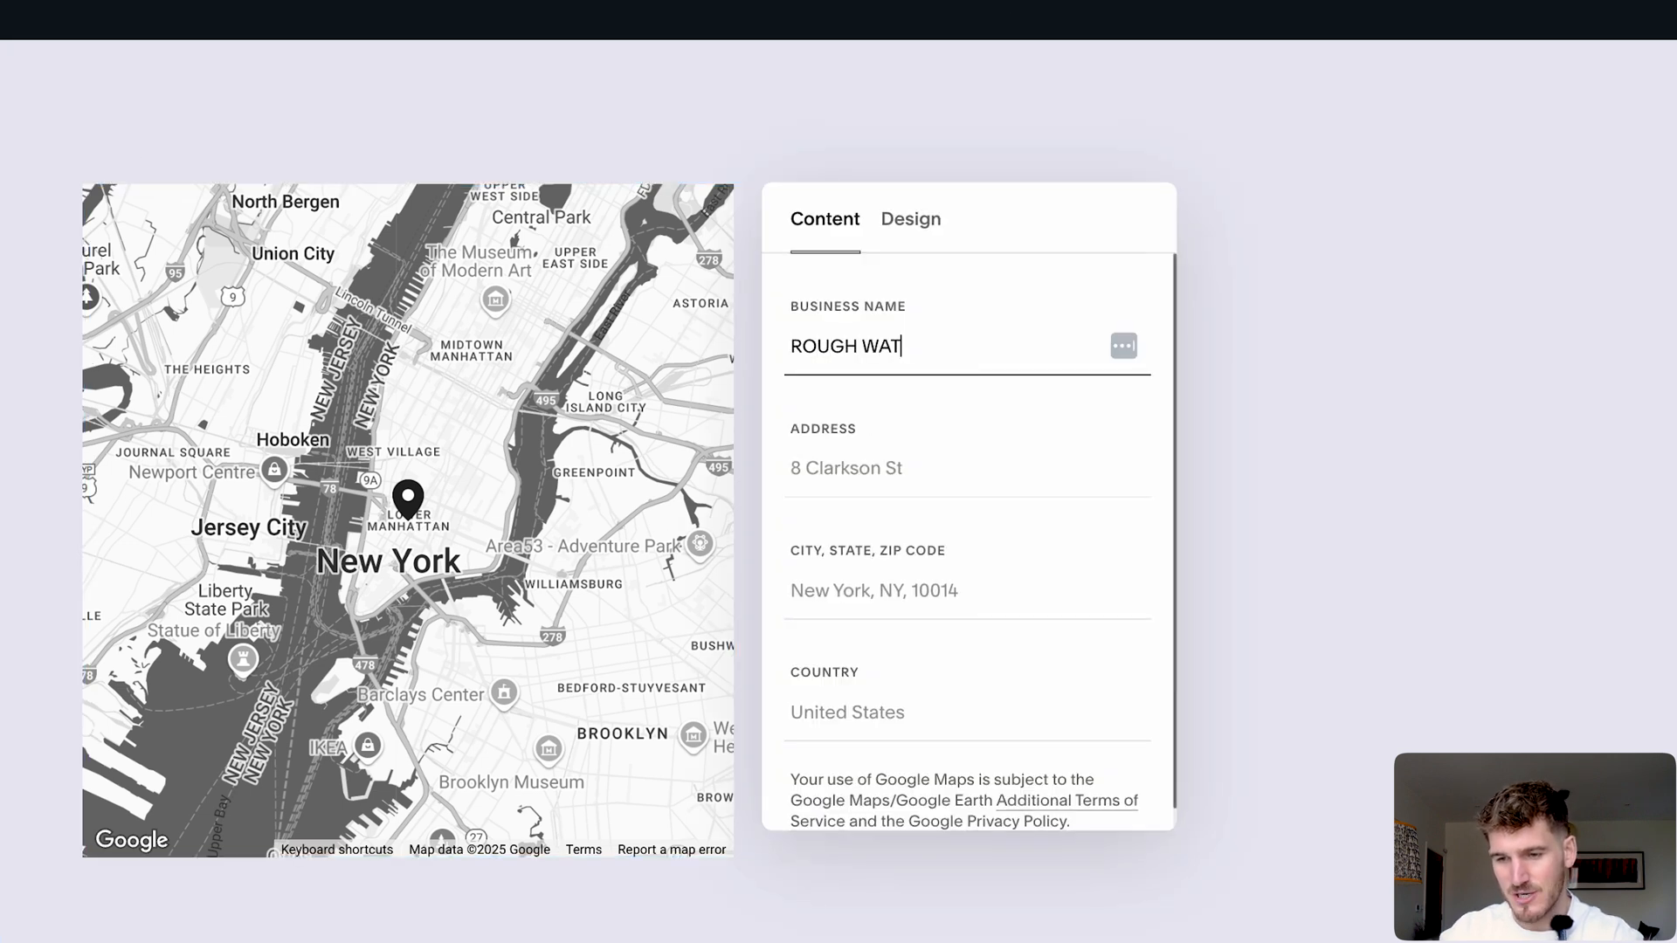
text(ER MEDIA)
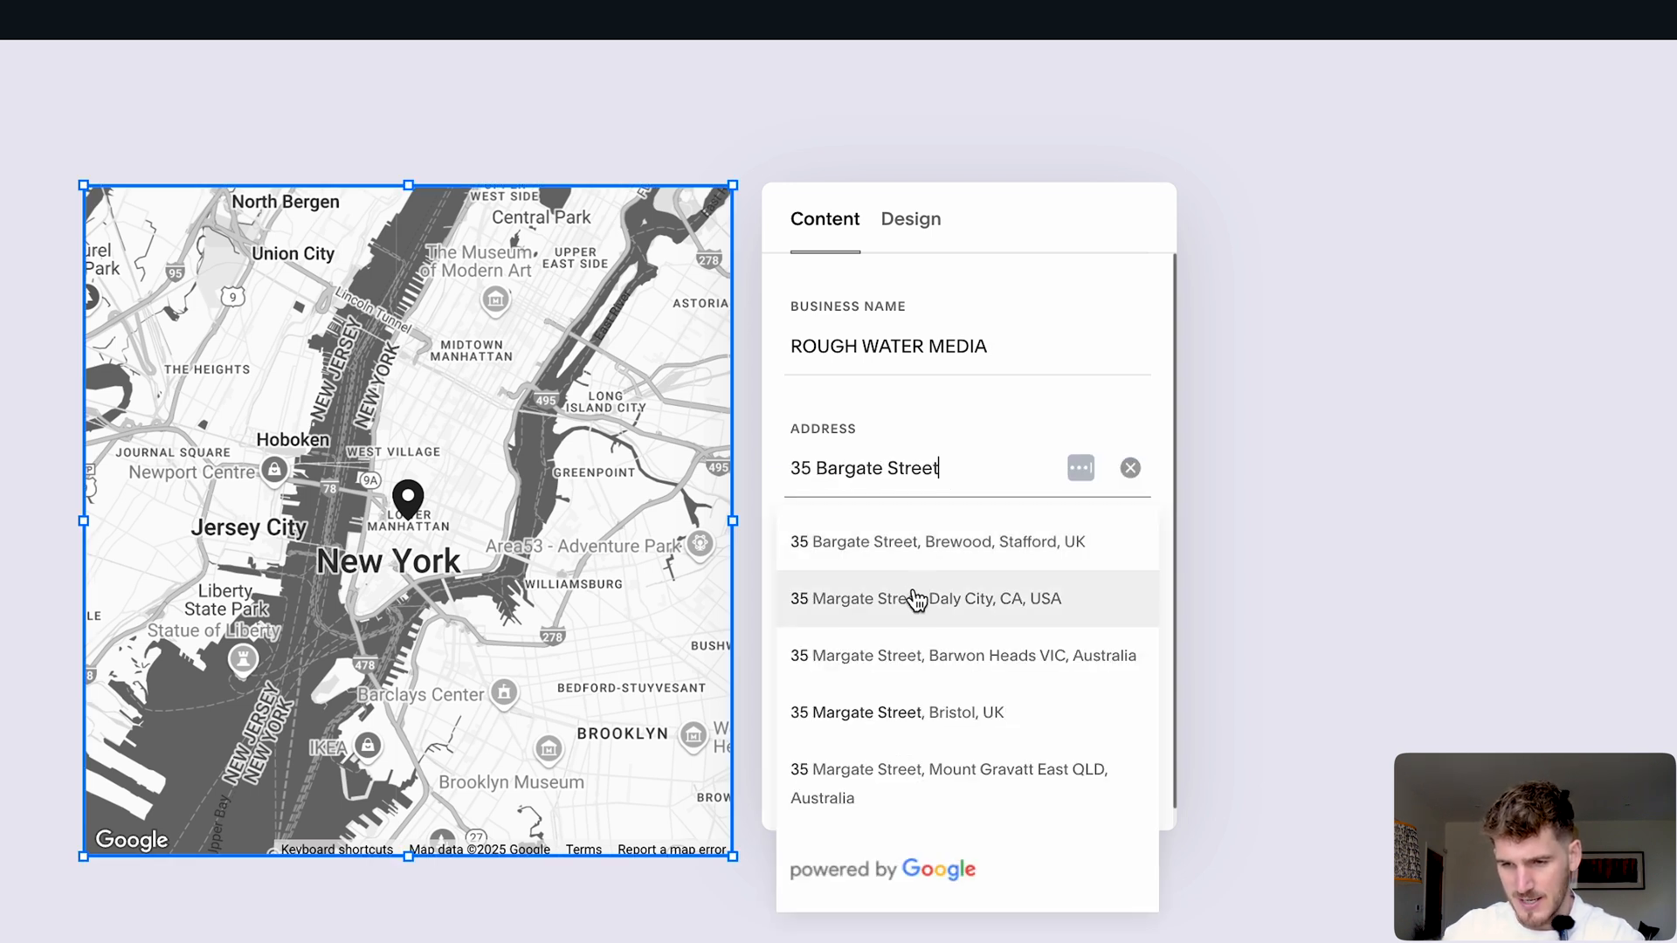
mouse_move(964, 554)
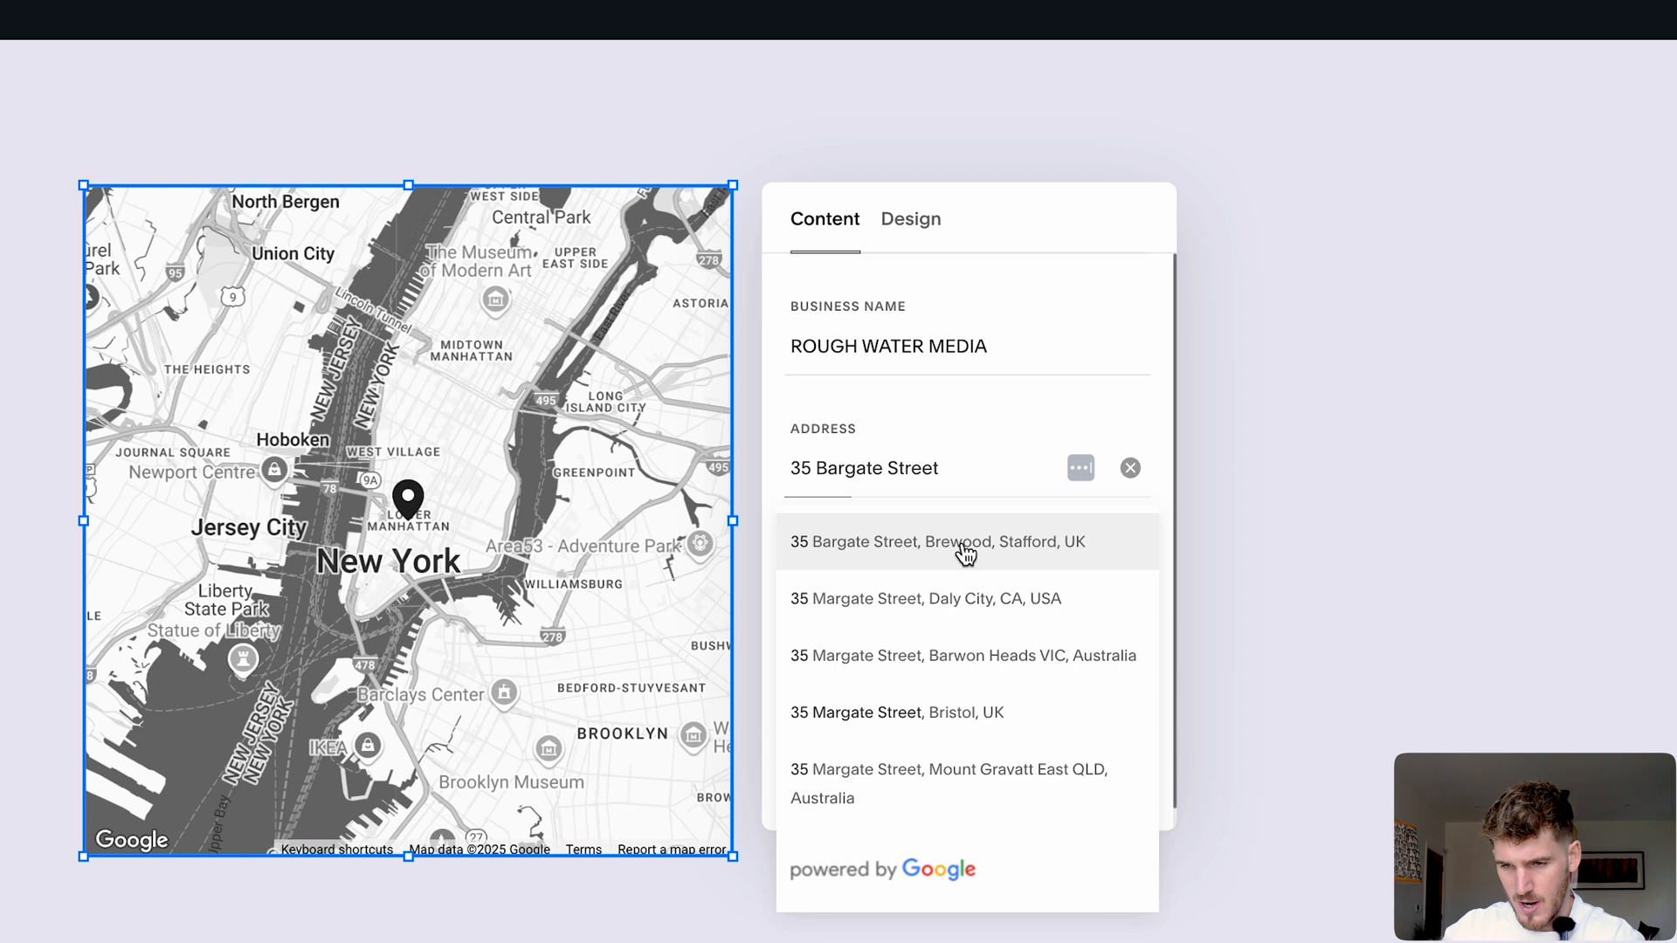
click(943, 541)
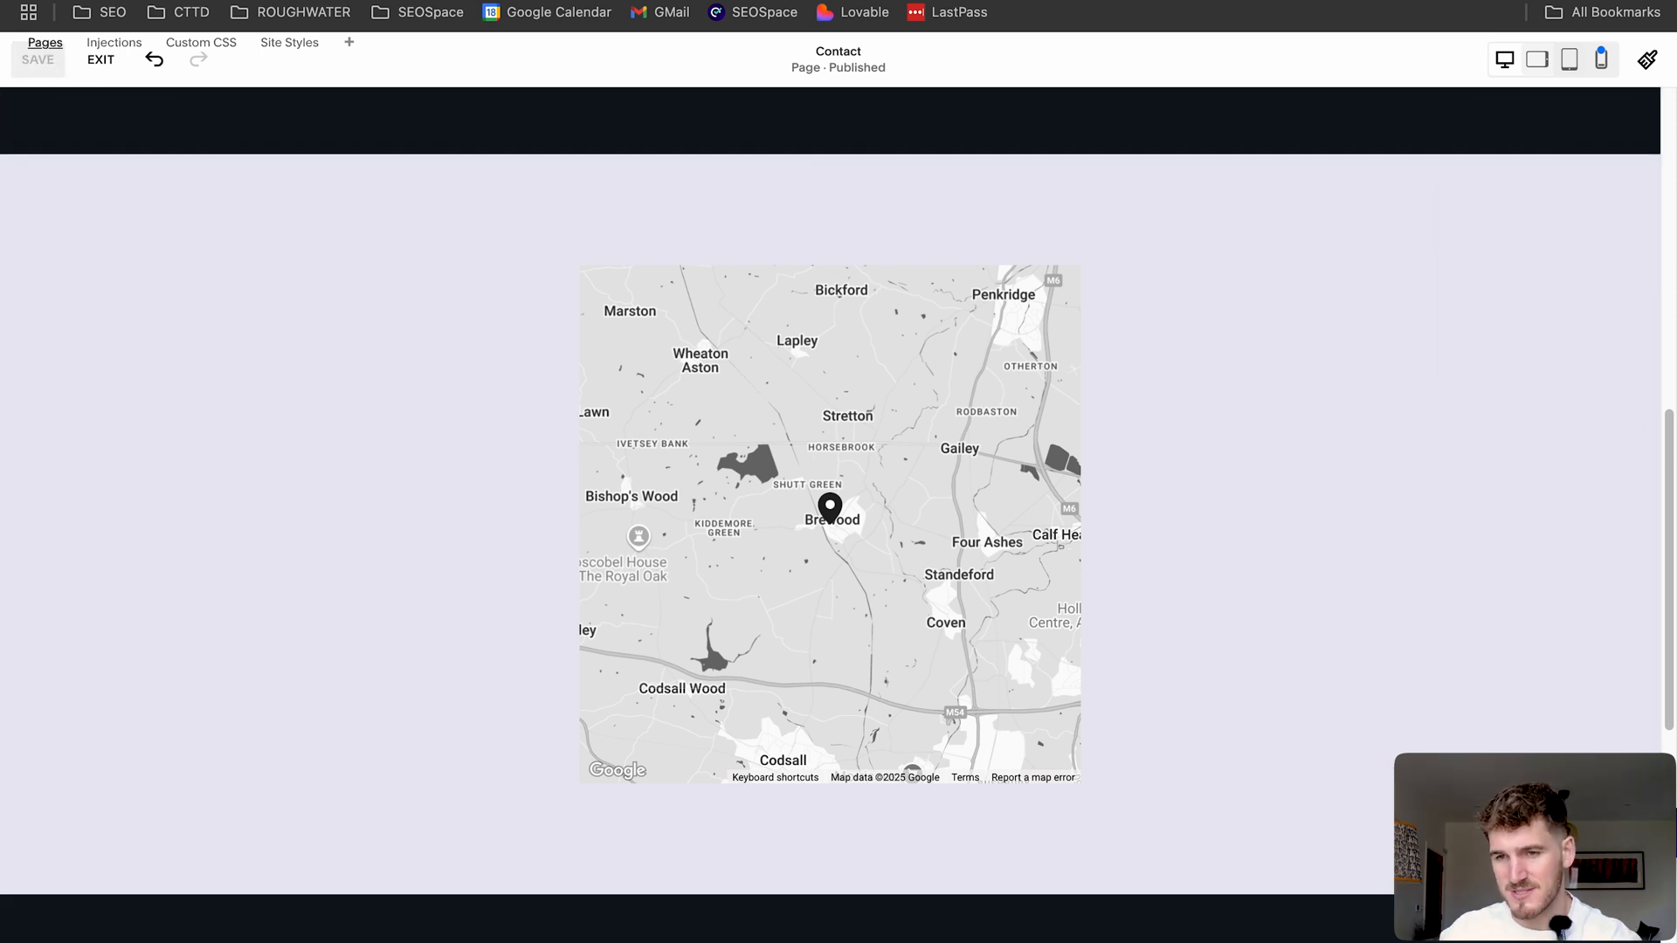
mouse_move(765, 547)
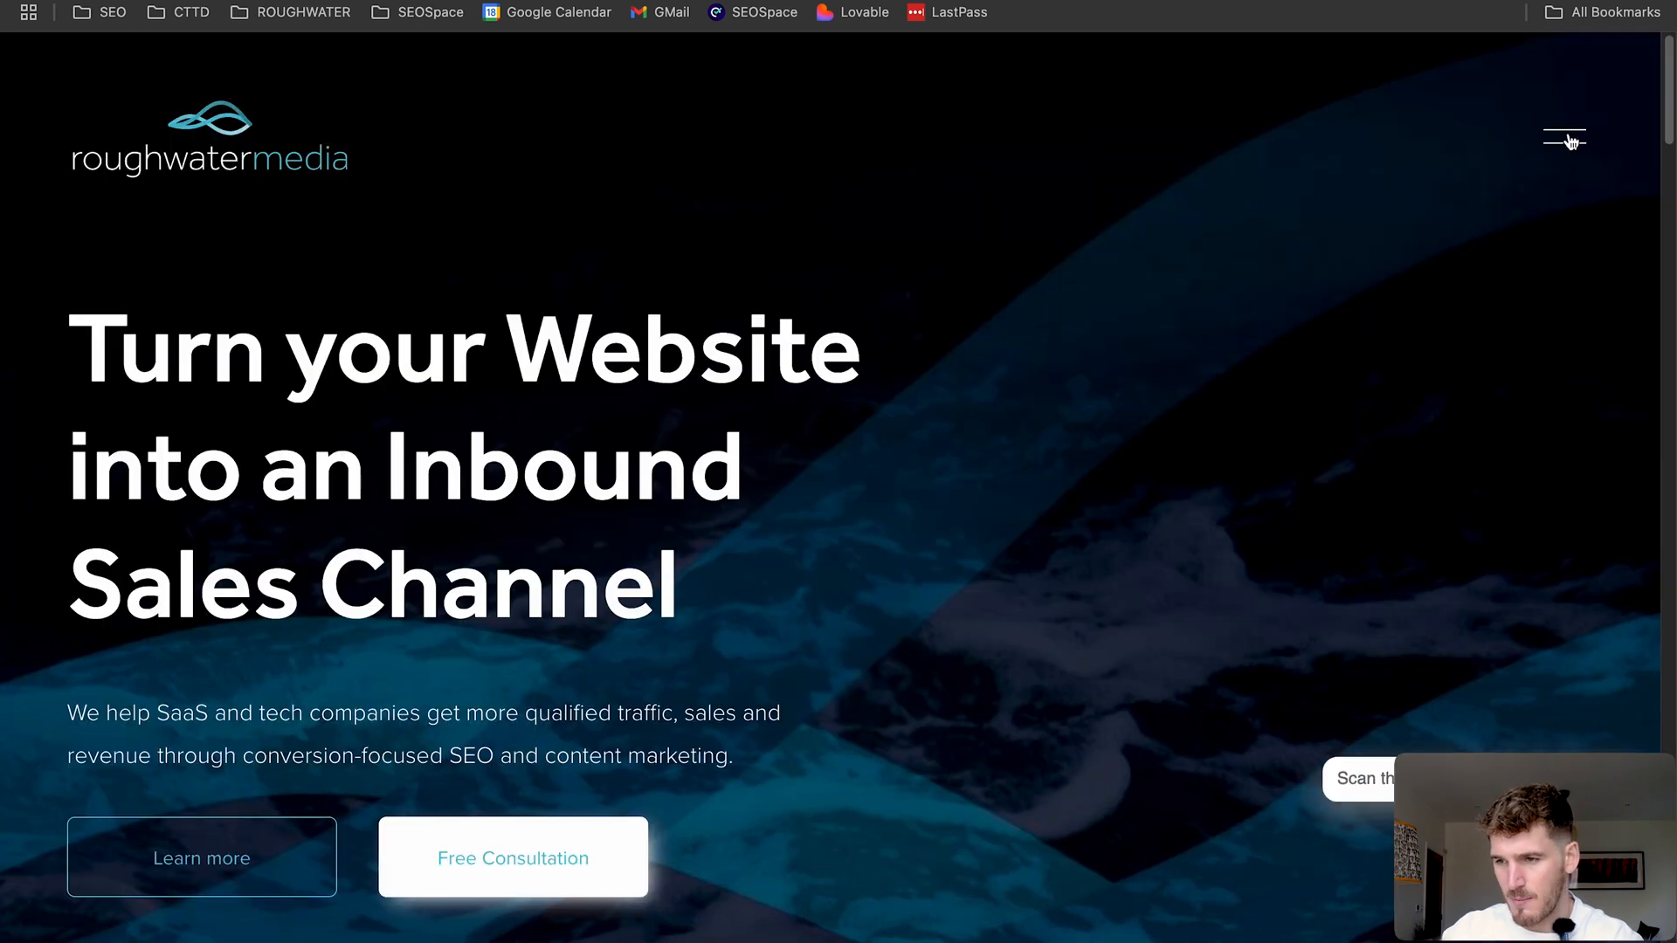
- Navigate the live site to Contact and reveal the ROUGH WATER MEDIA map pin label
click(1563, 131)
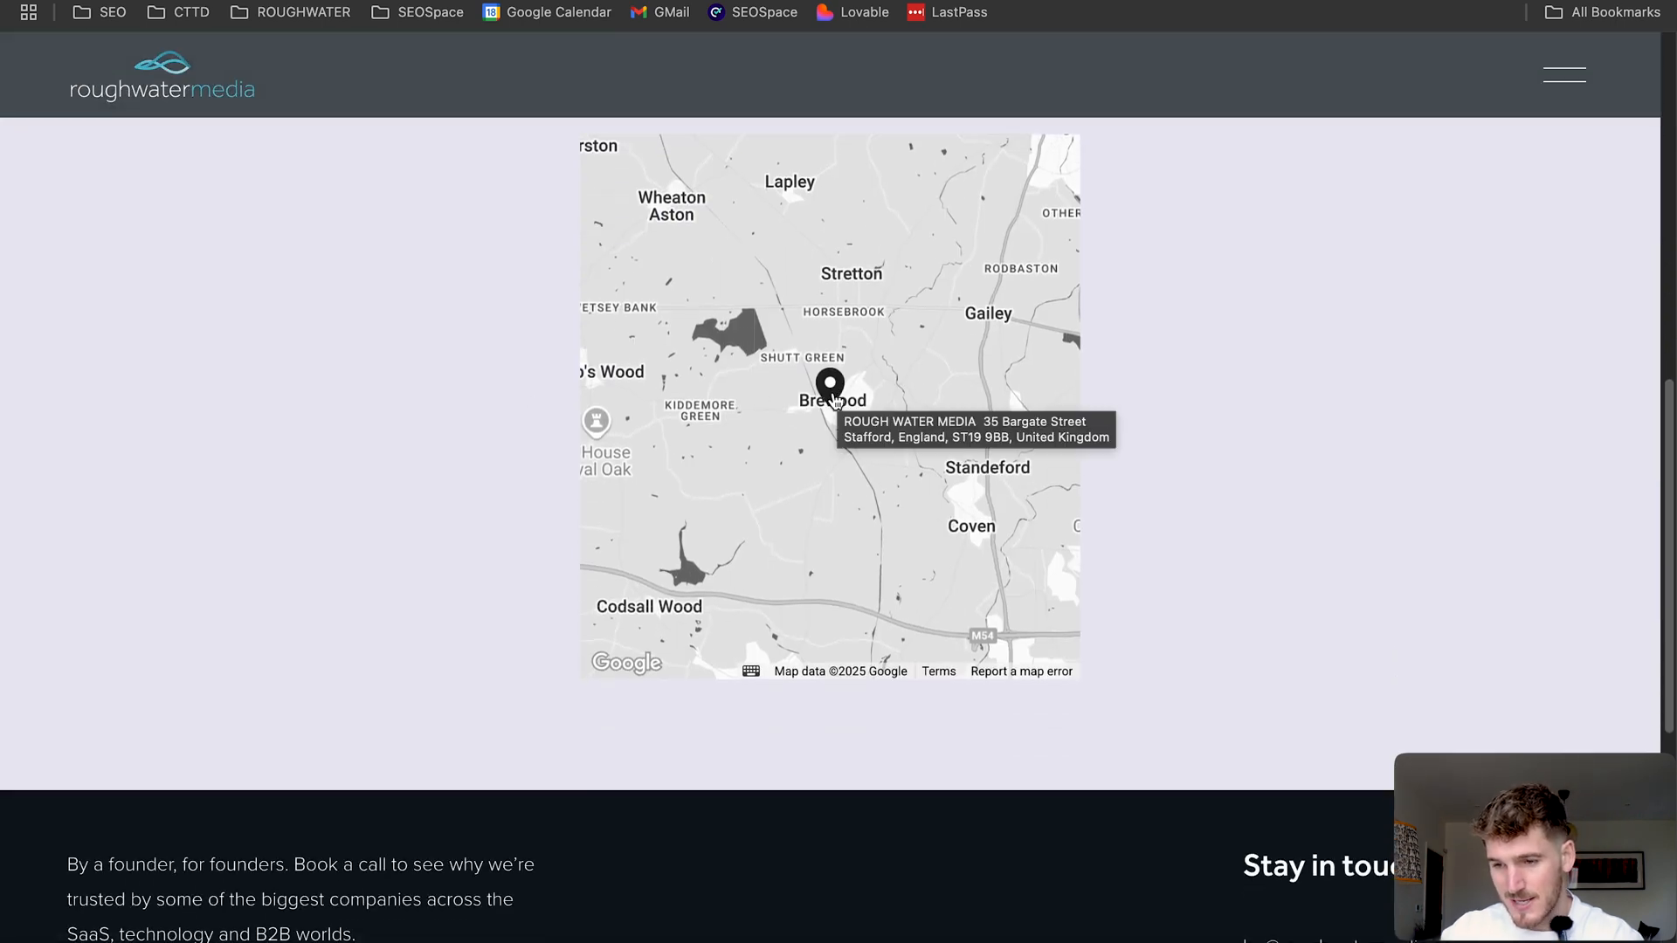
click(830, 397)
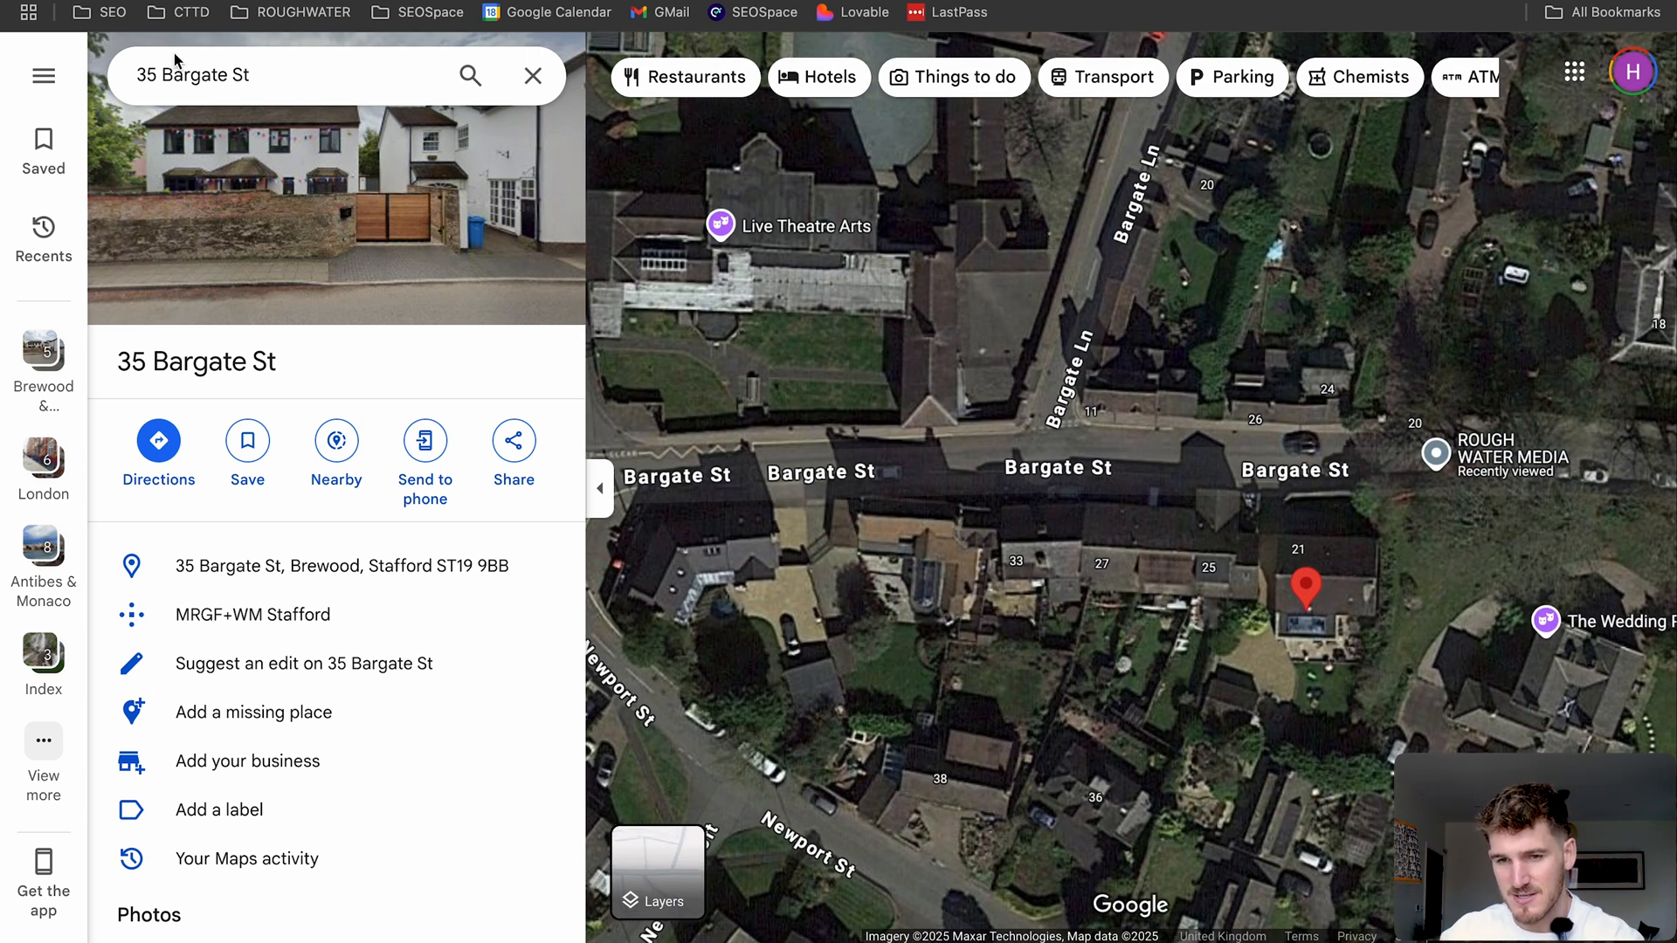
- Search 'rough w' and select the Rough Water Media result to open its business profile
text(rough w)
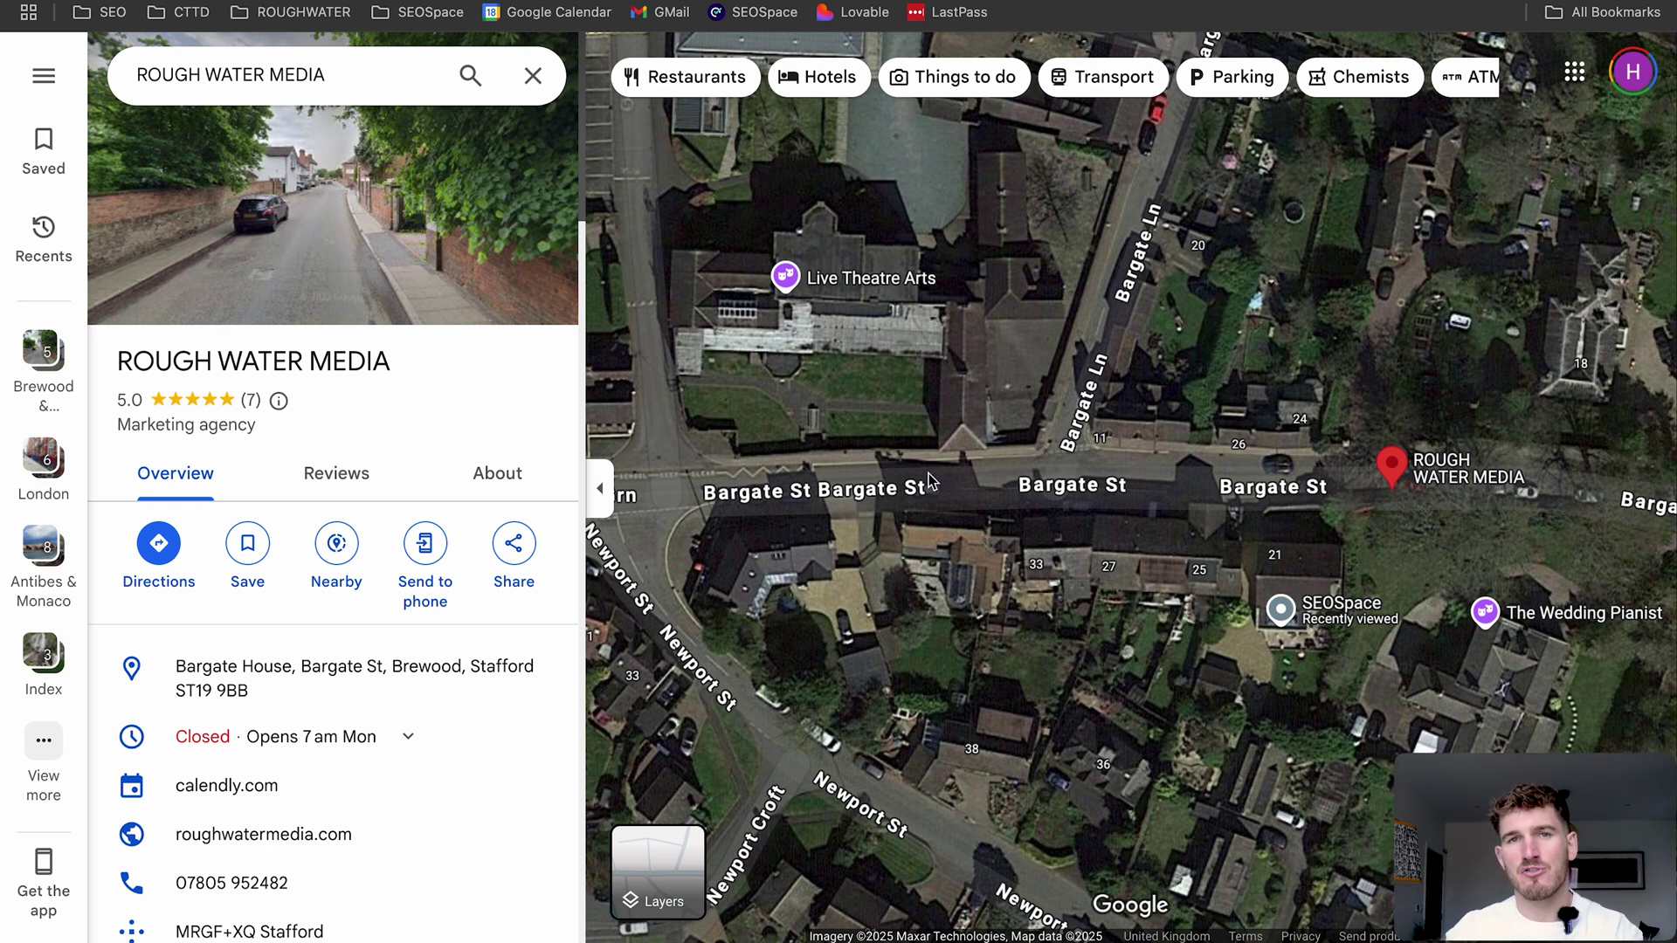
mouse_move(911, 440)
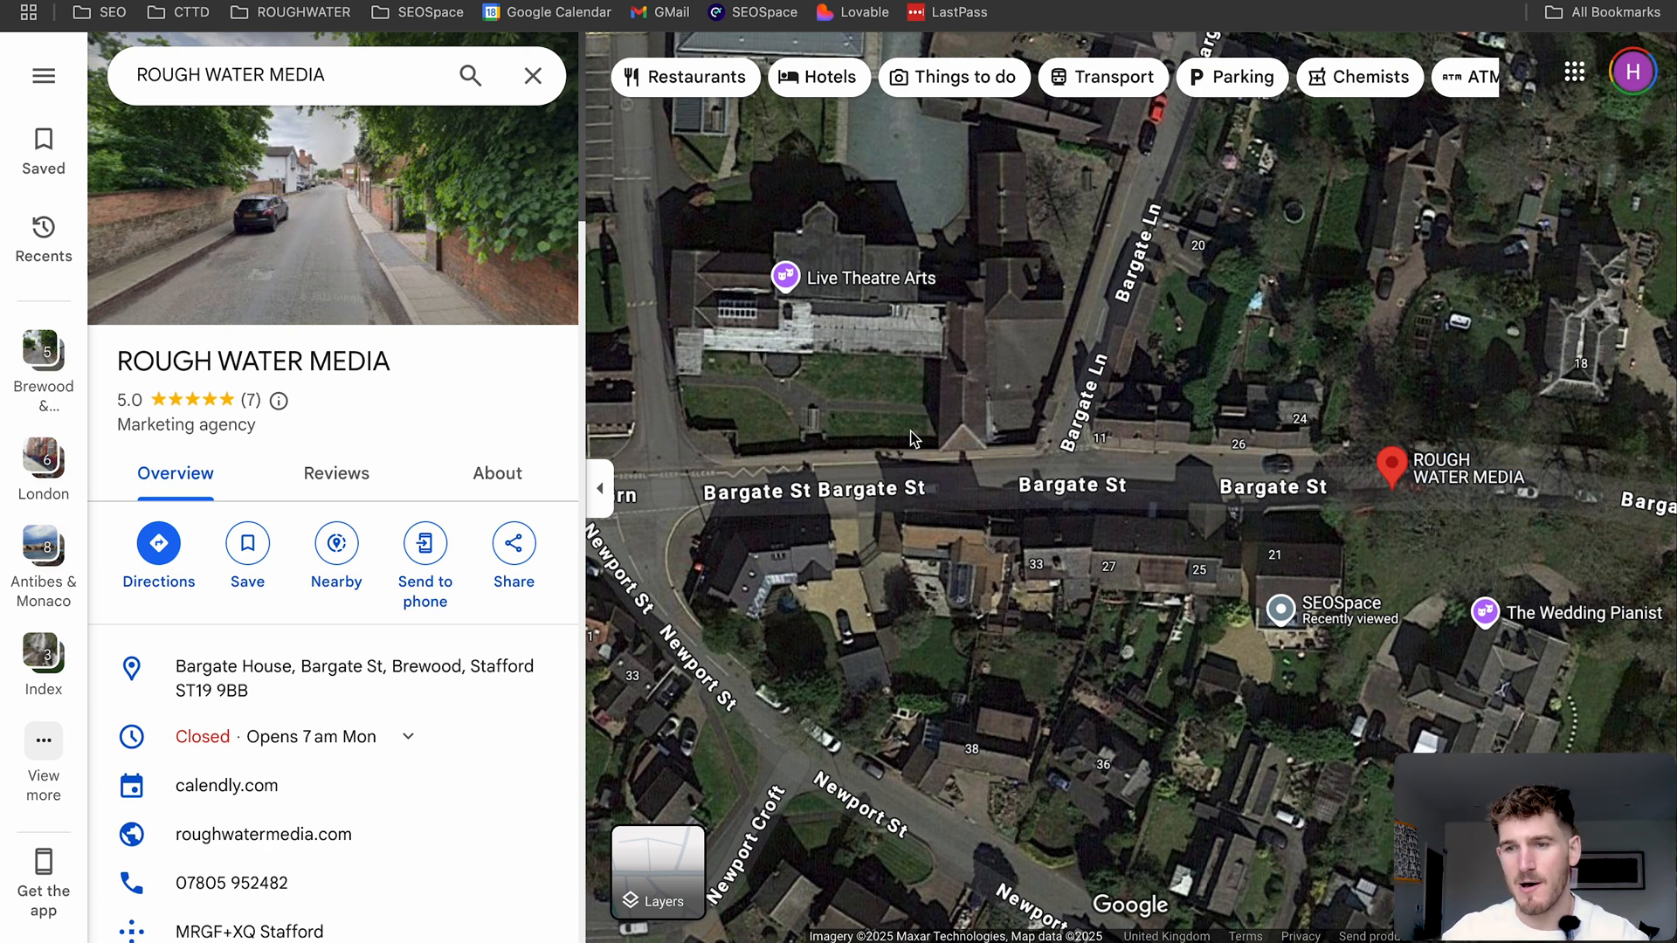
click(262, 833)
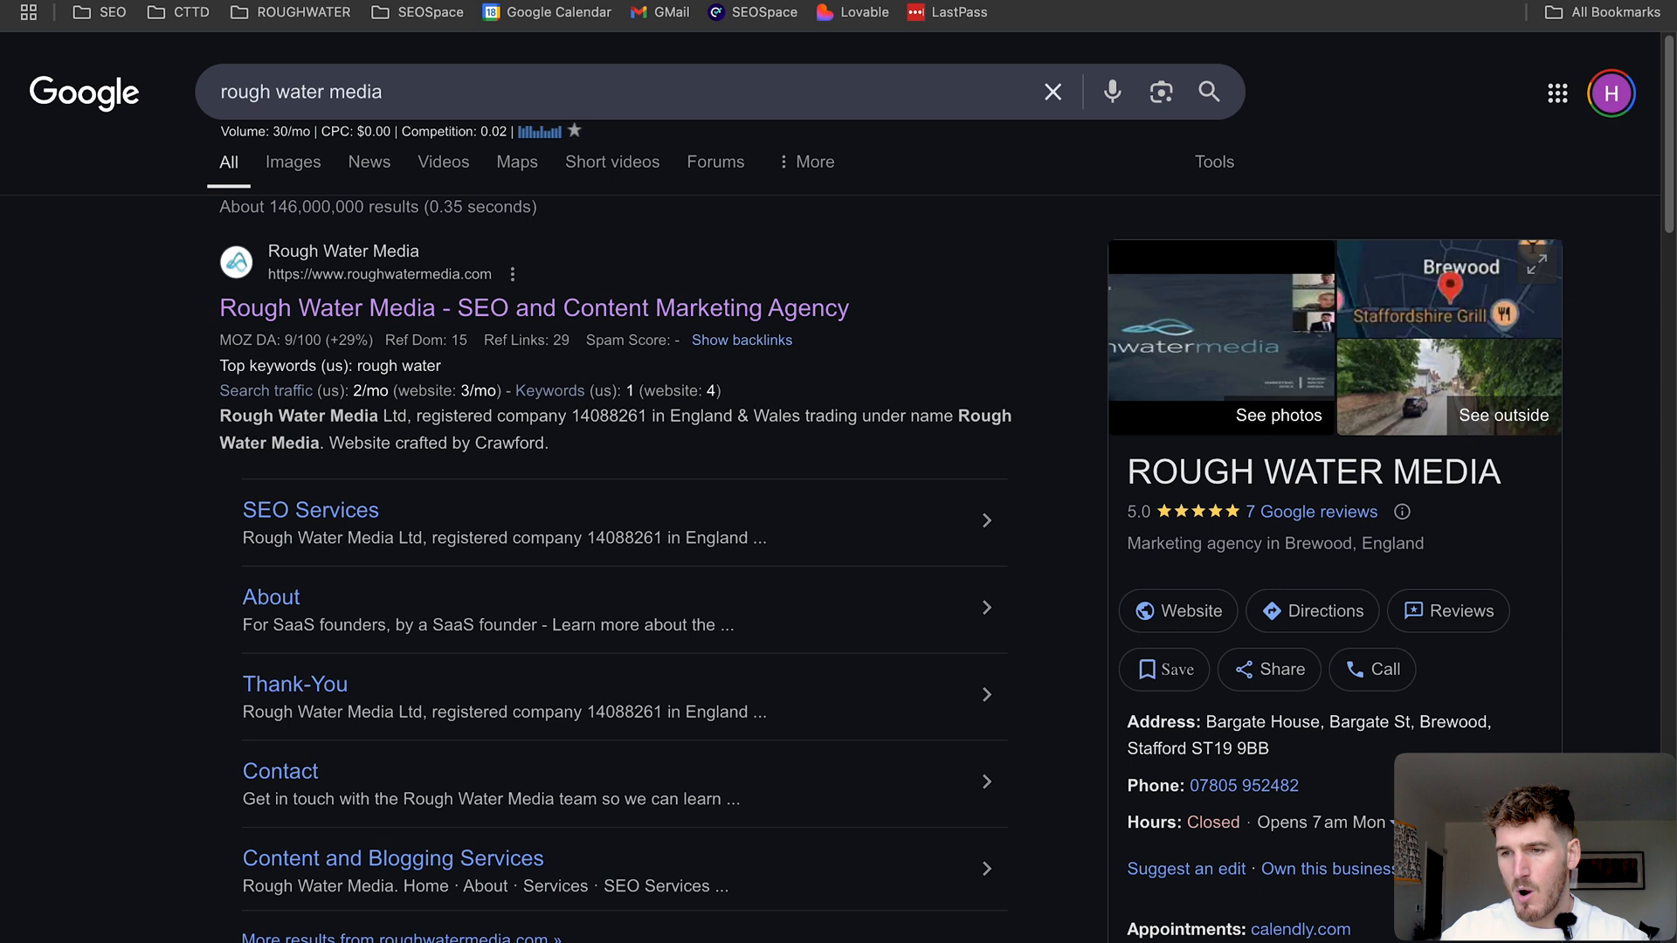
mouse_move(324, 207)
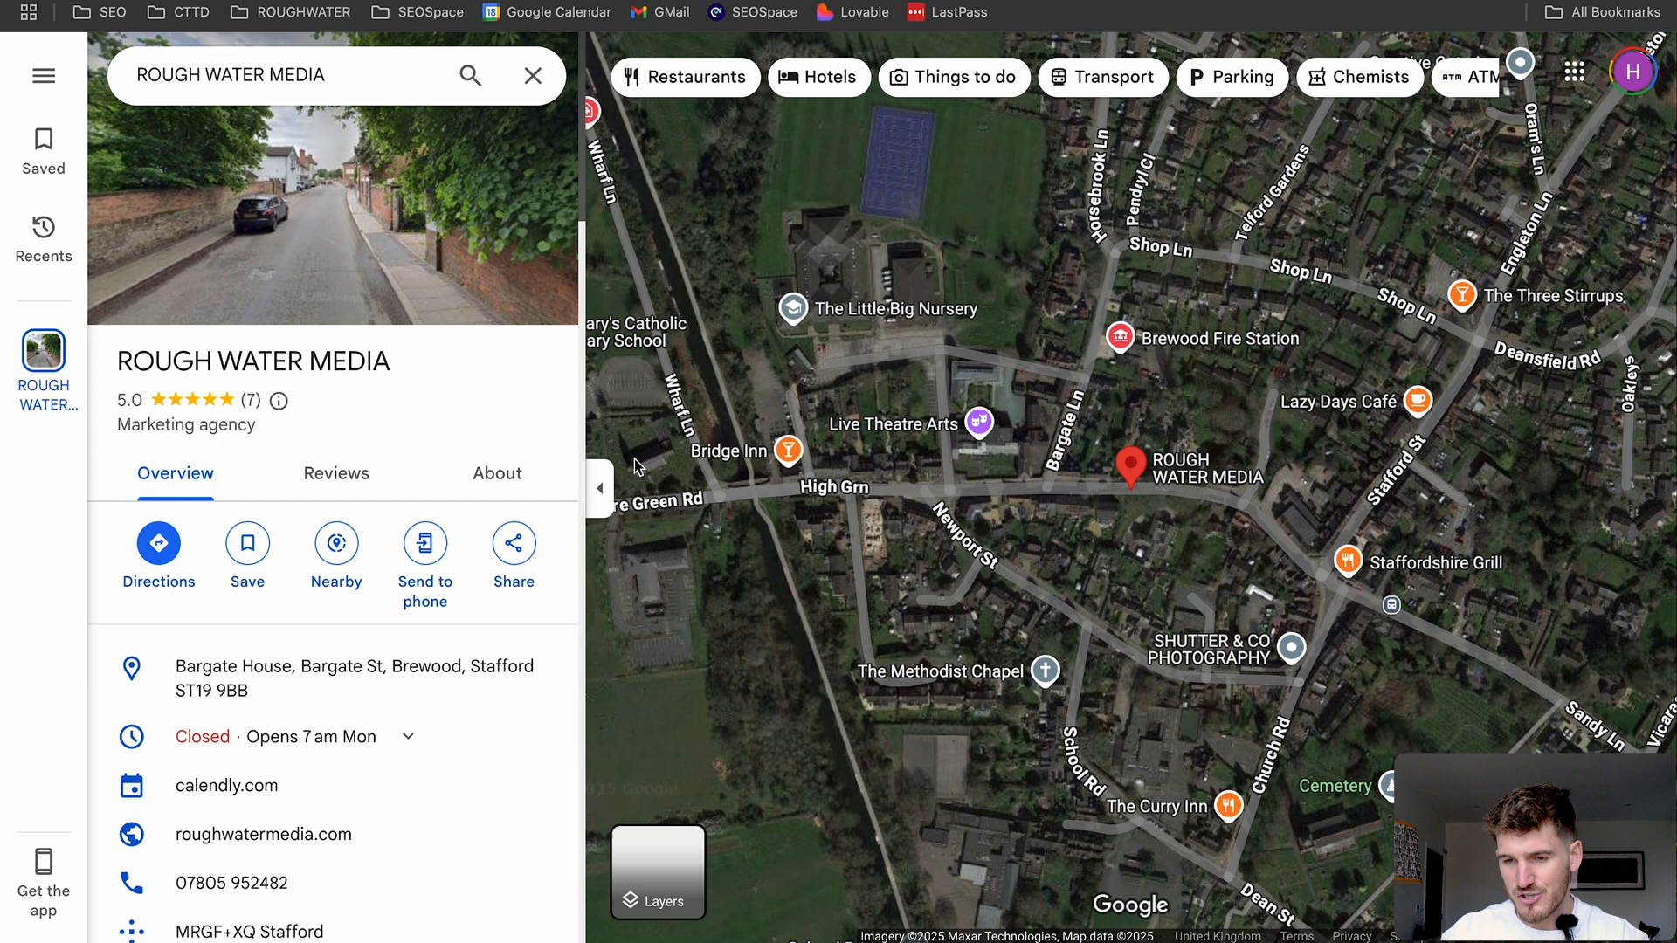
- Copy the 'Embed a map' HTML for the ROUGH WATER MEDIA profile via Share
click(513, 543)
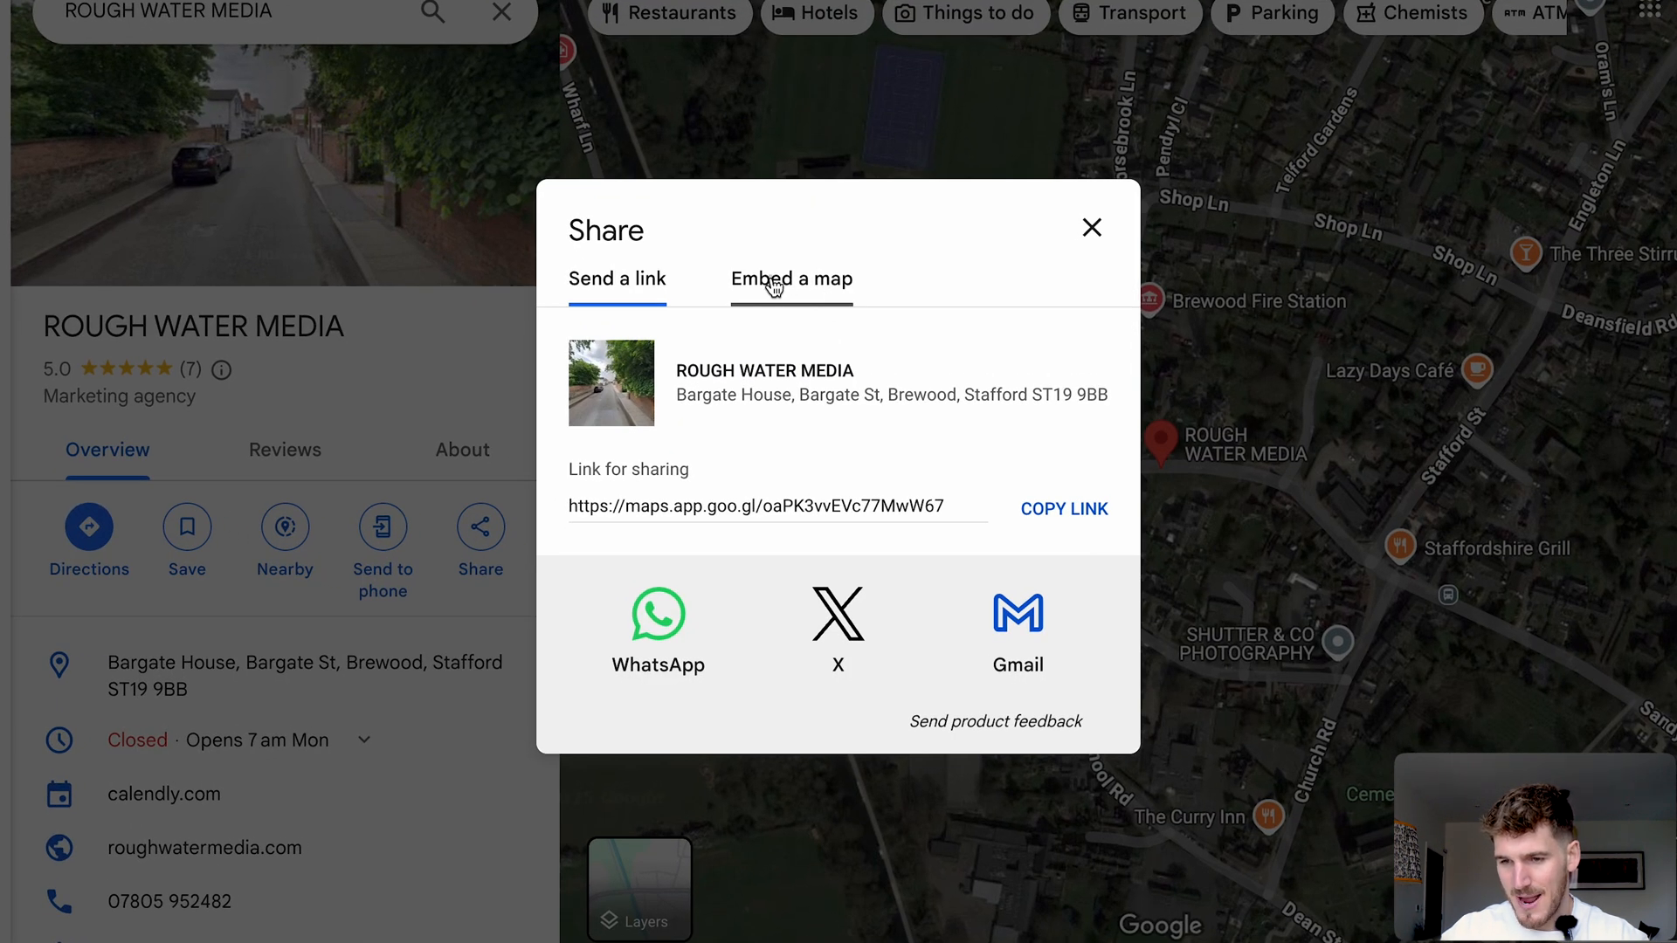
click(791, 279)
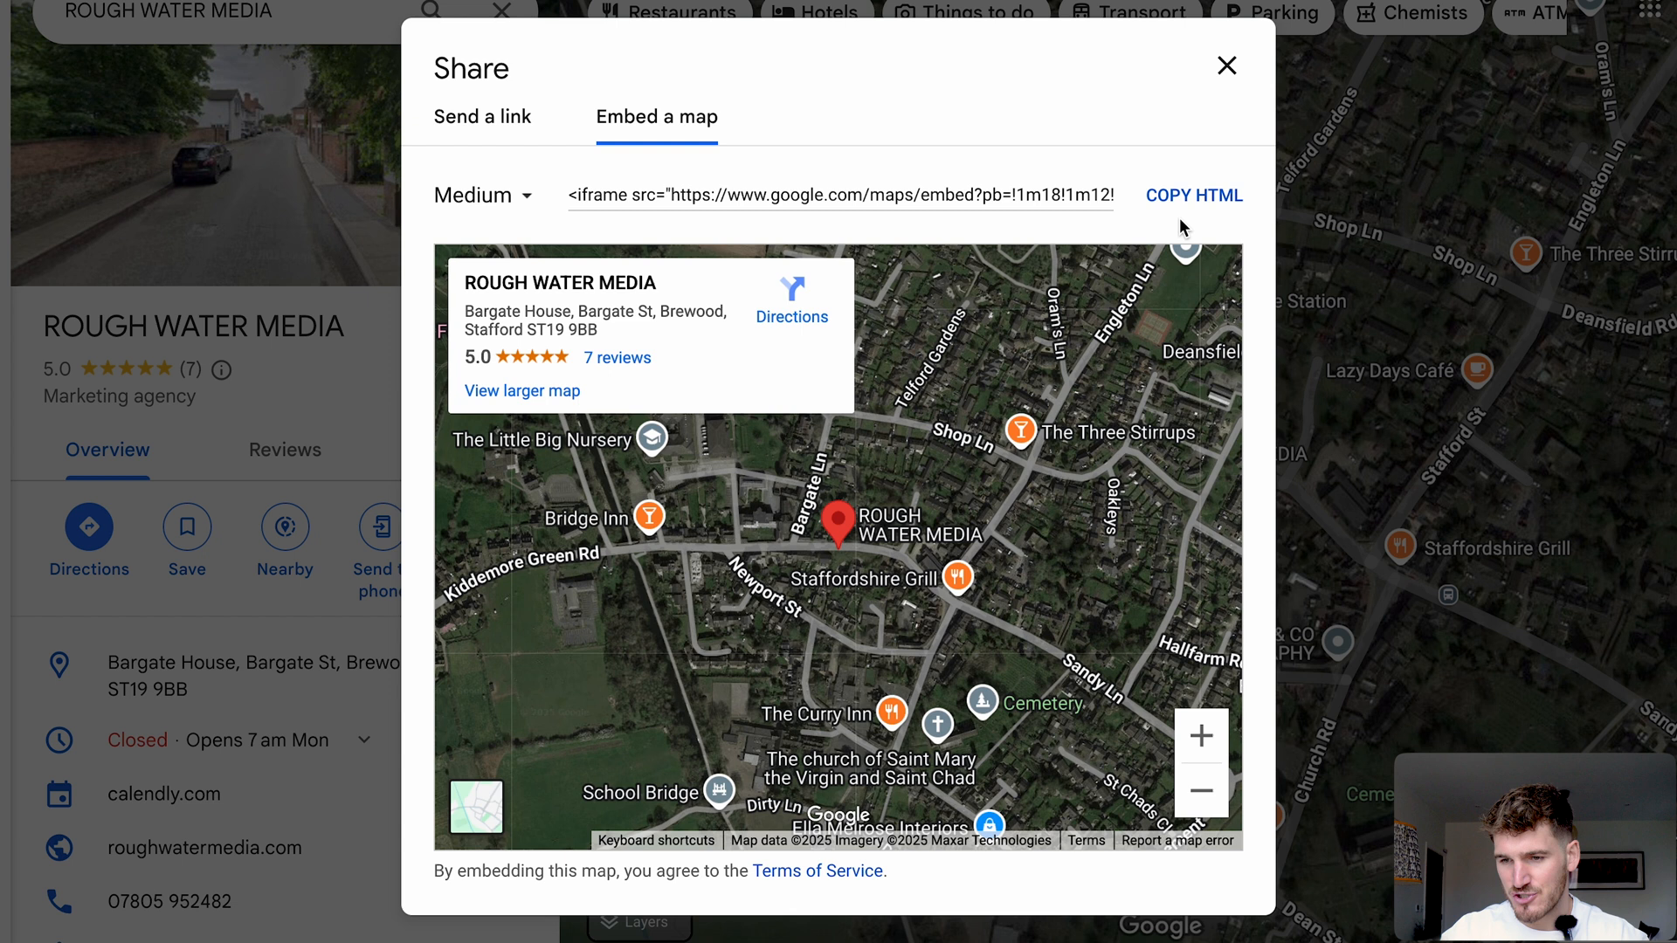
click(1193, 195)
text(e)
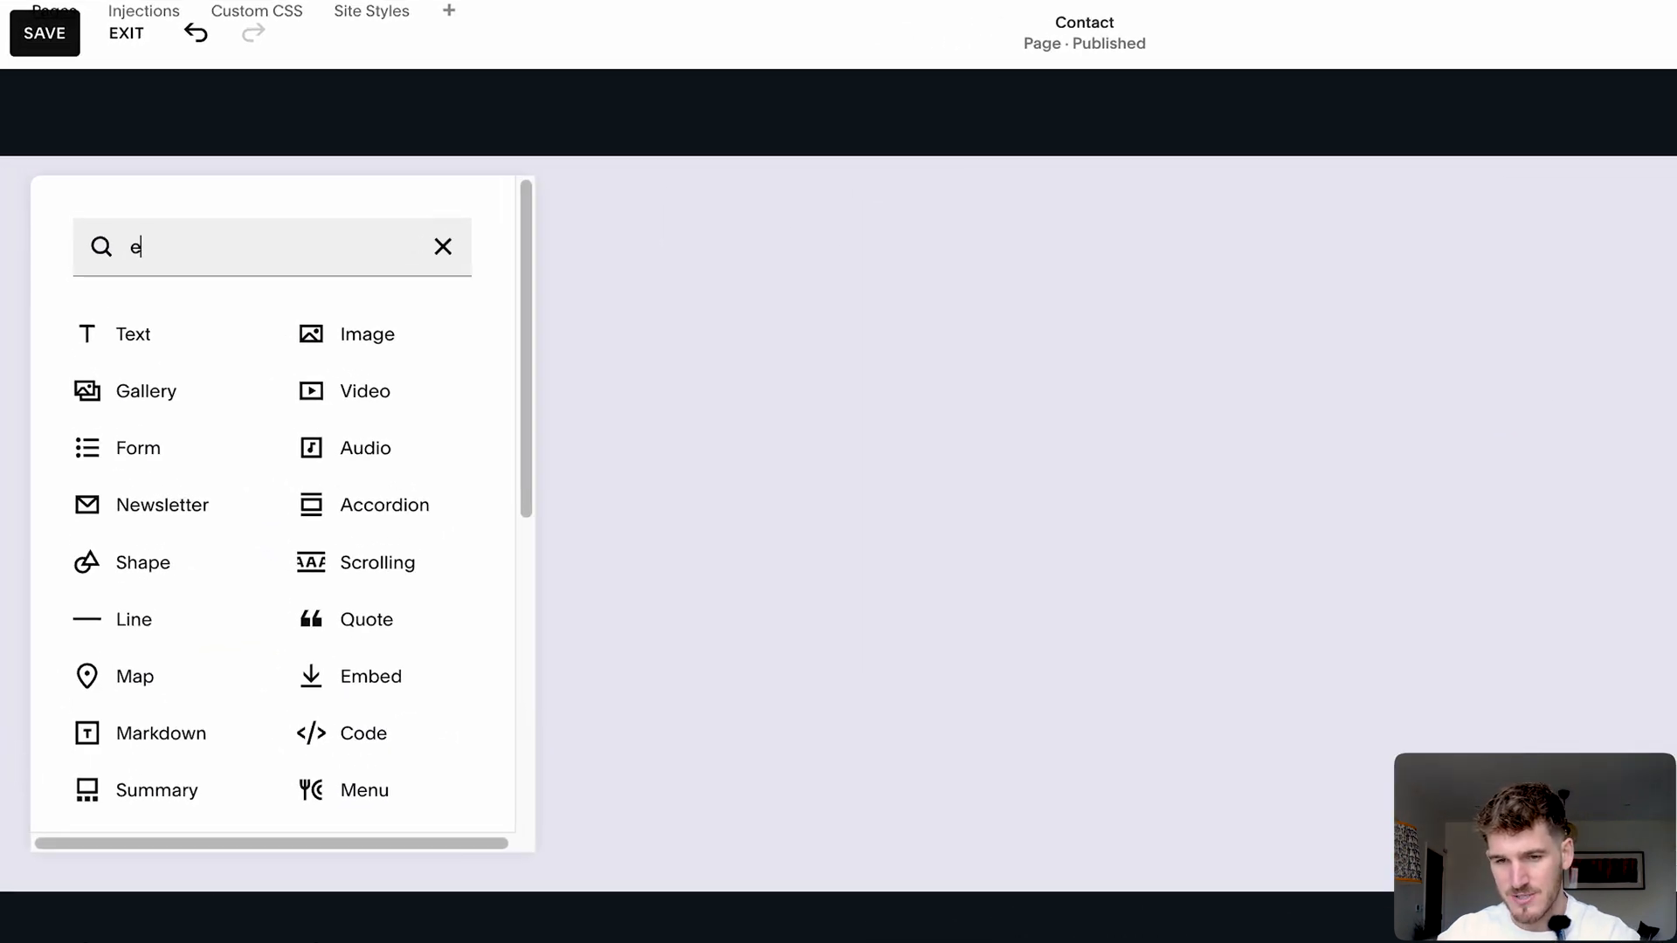
- Add an Embed block as a Code Snippet holding the Google Maps iframe and save the Contact page
click(370, 678)
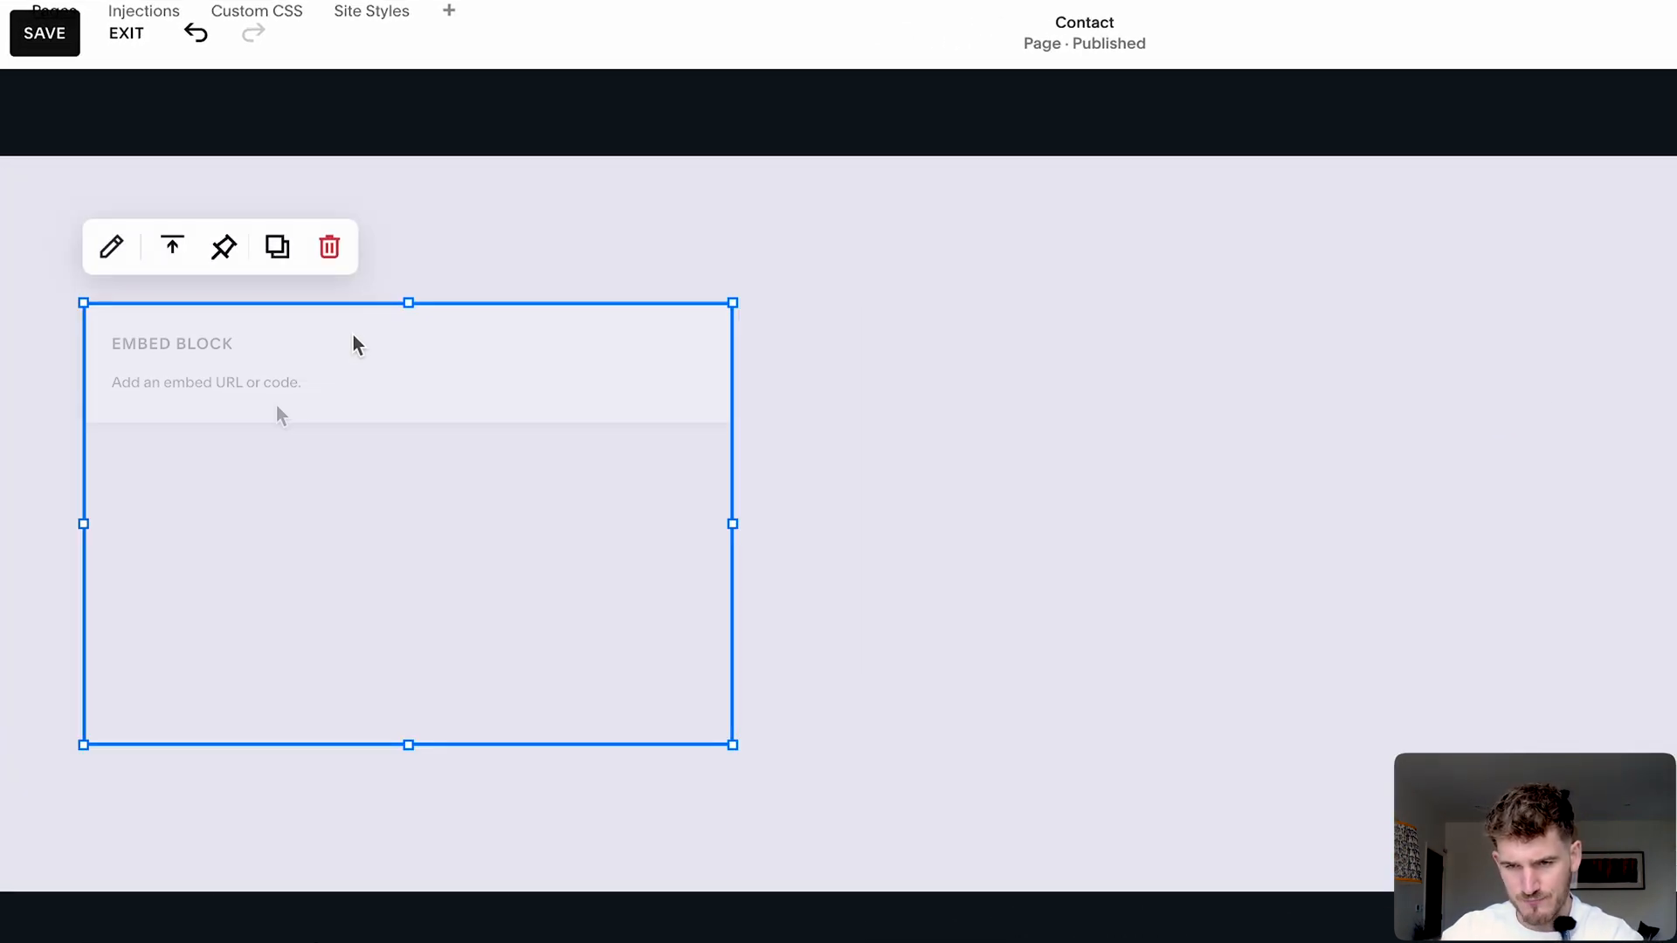
click(112, 248)
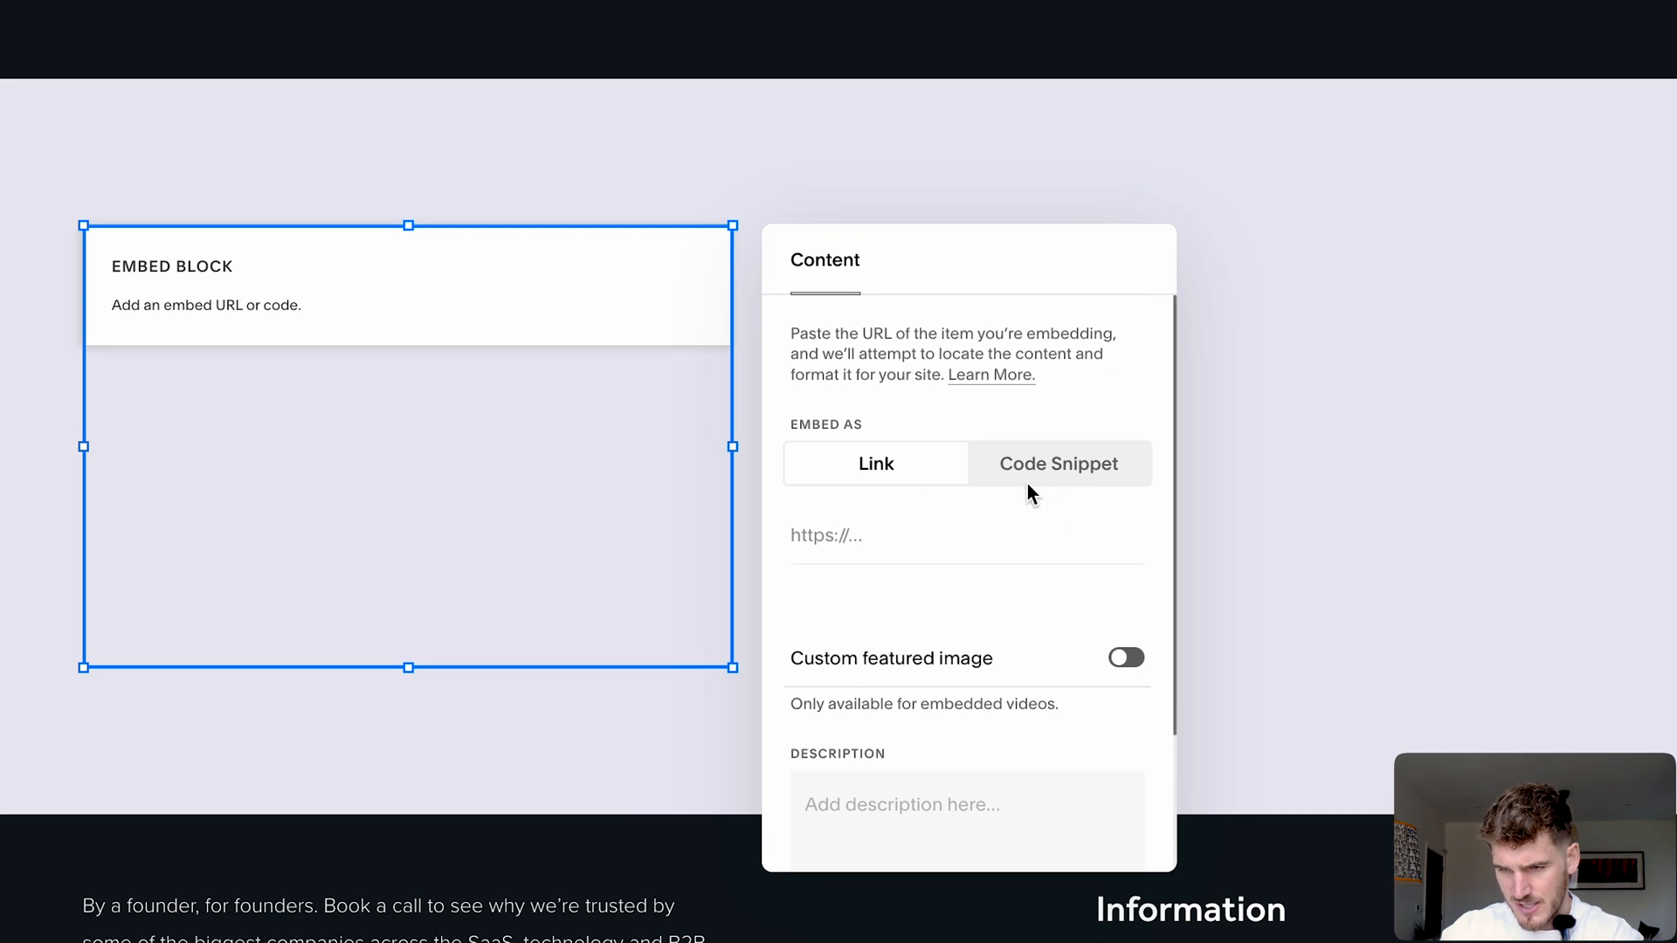
click(1058, 465)
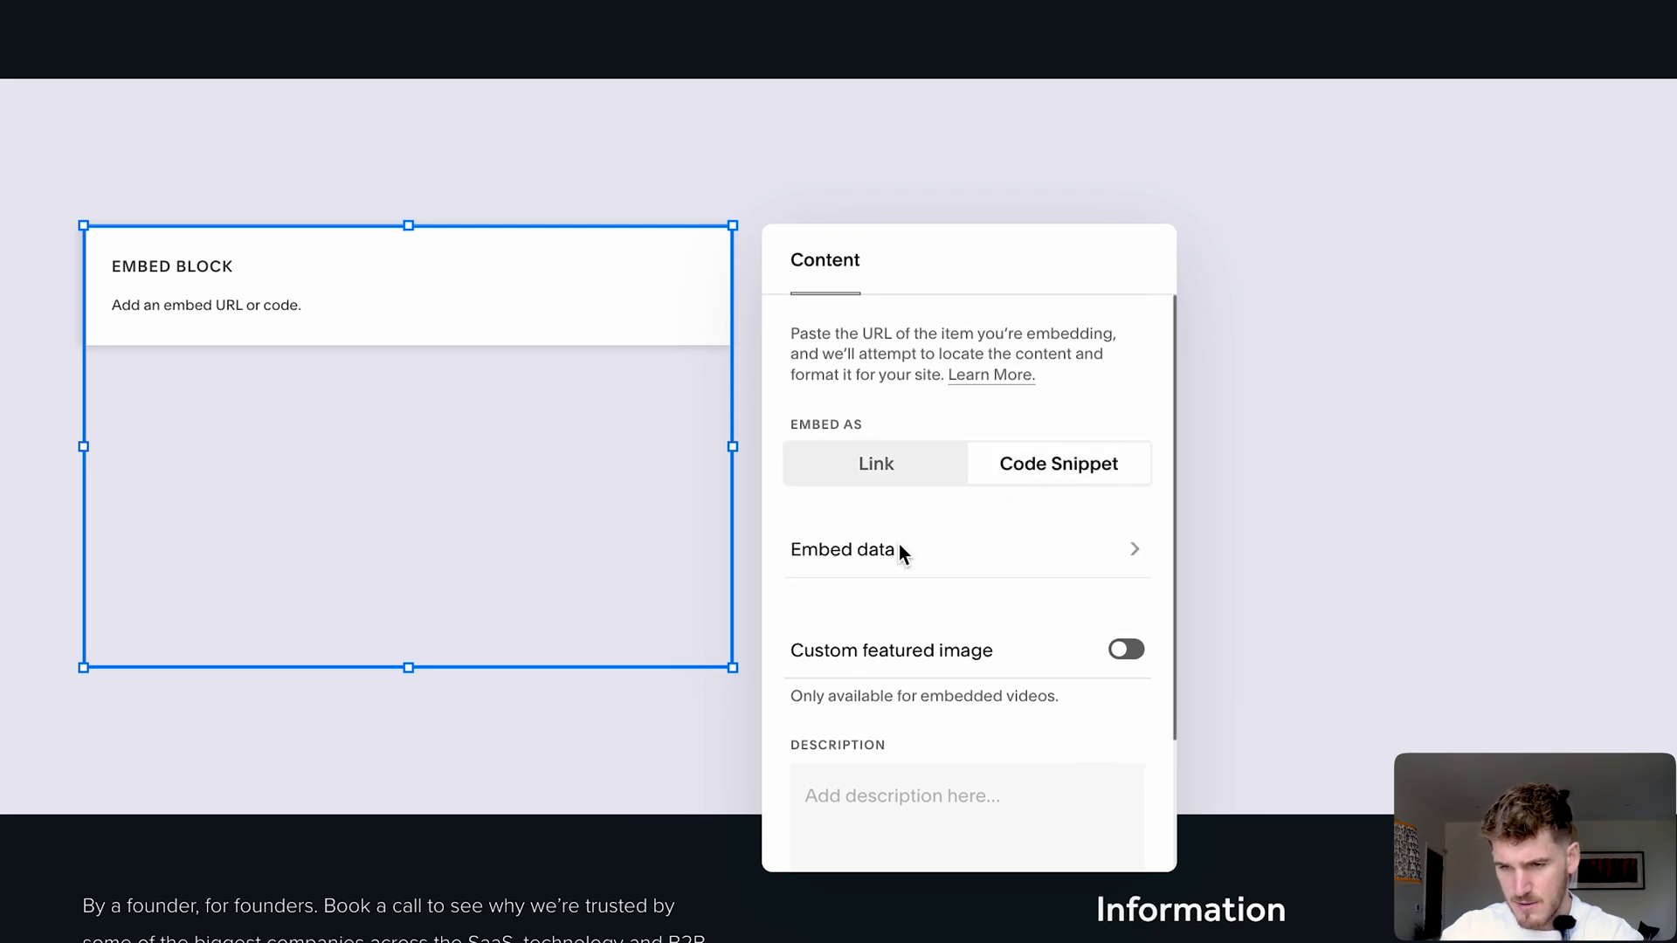
click(842, 548)
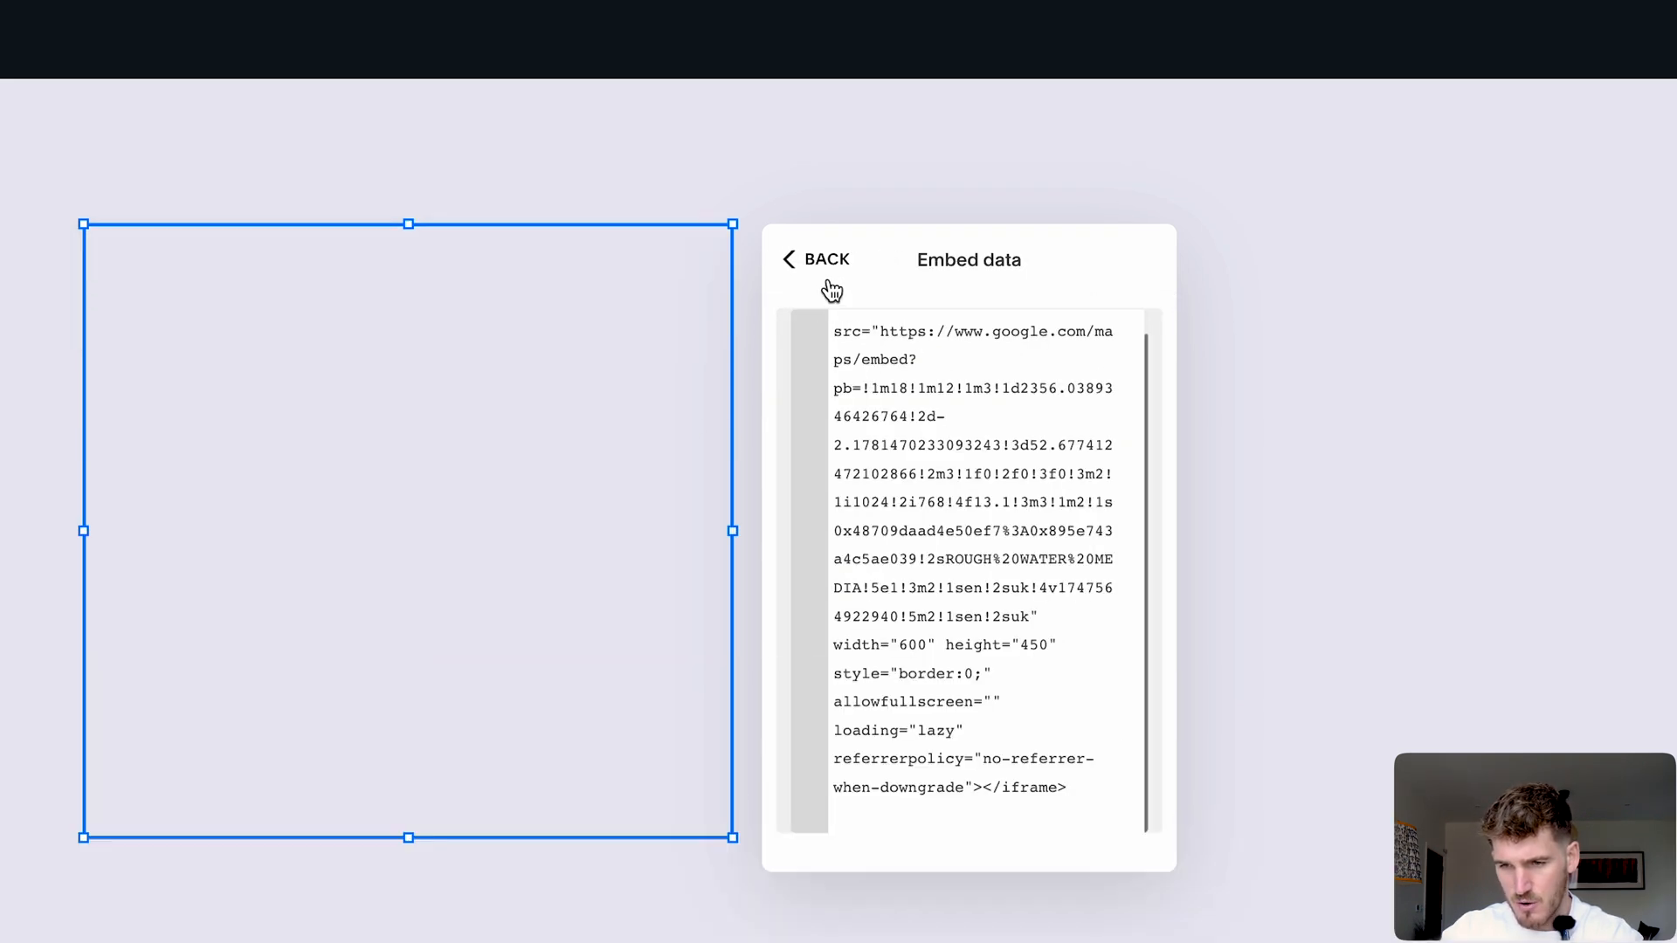
click(821, 259)
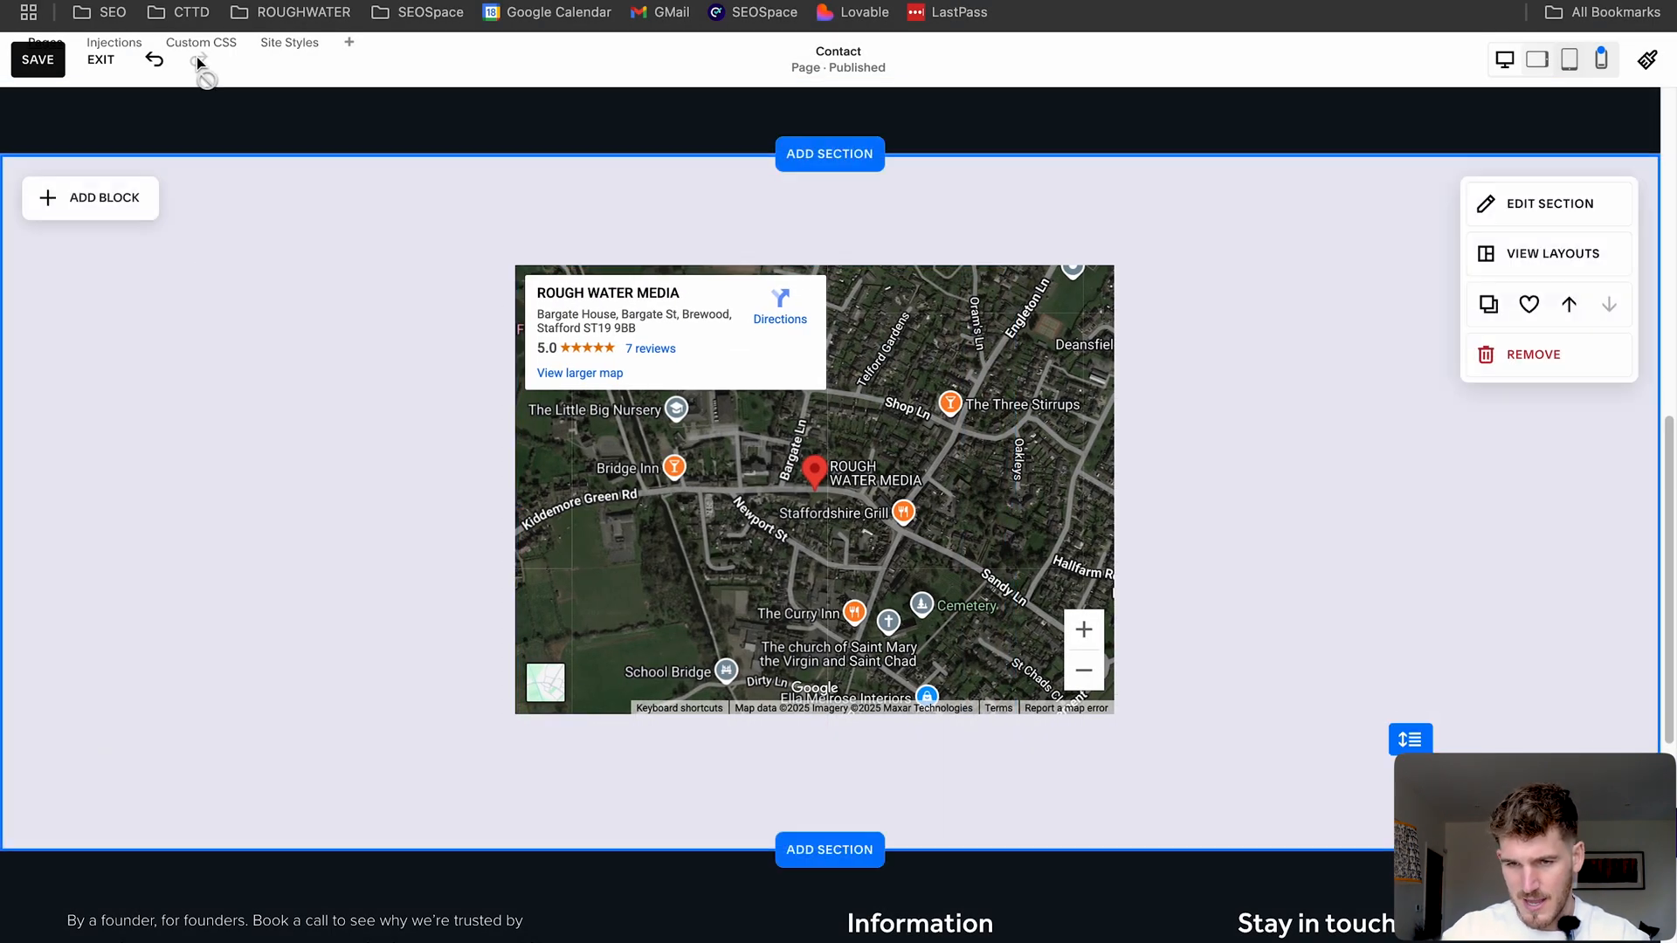
click(99, 59)
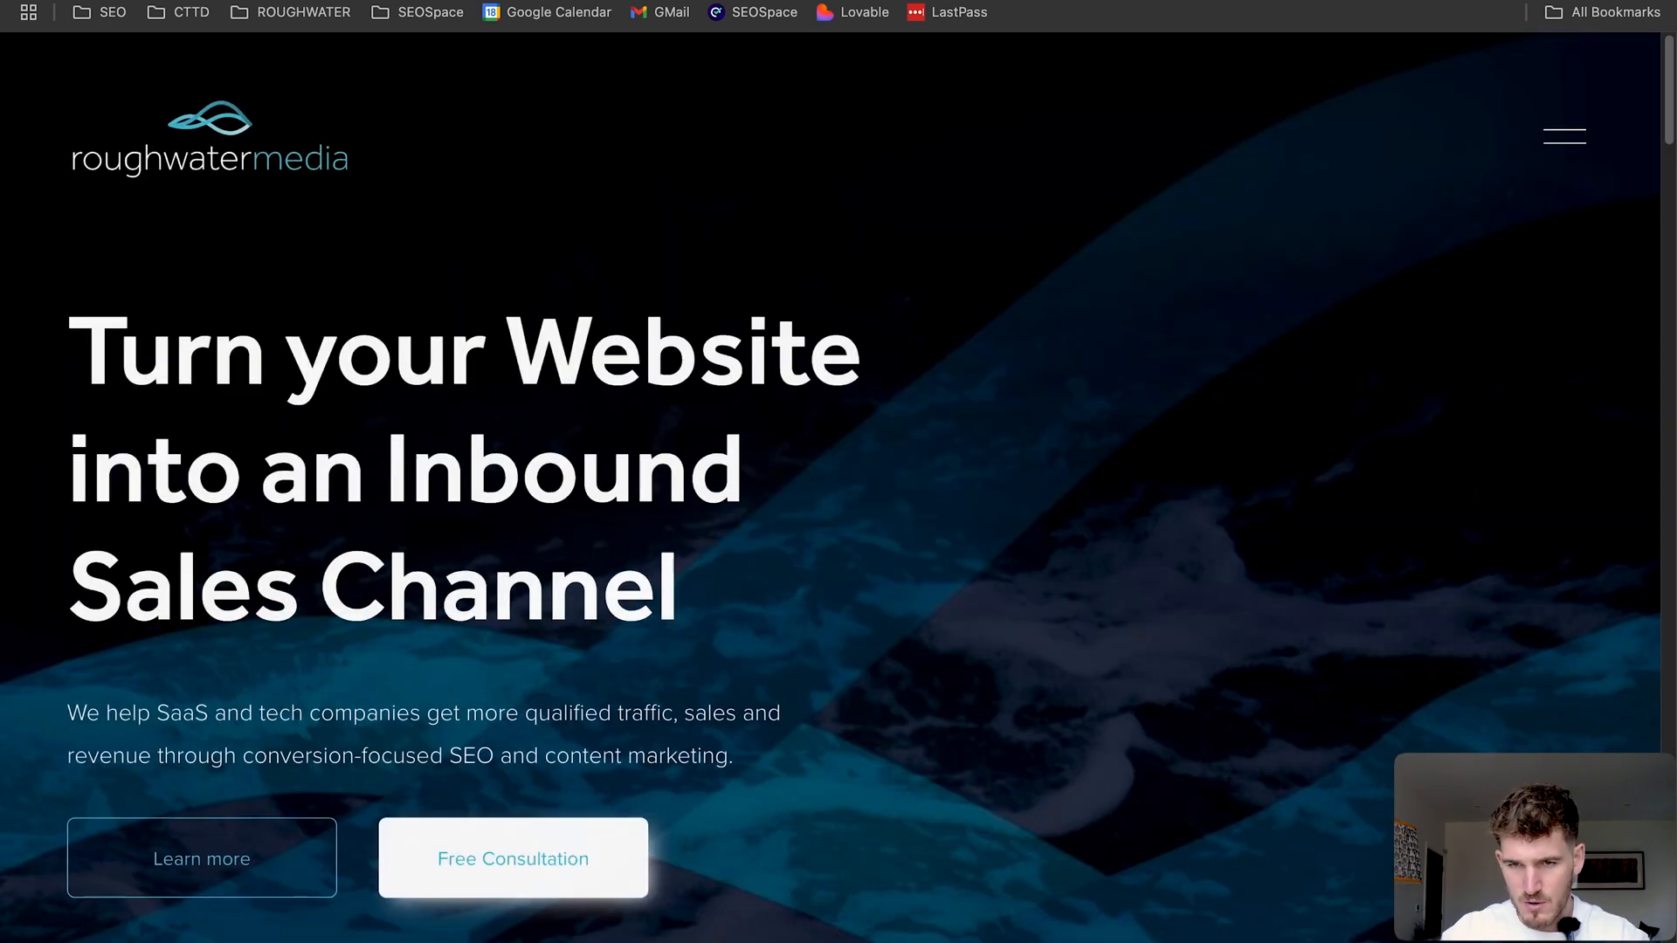
- Scroll down the live Contact page to the embedded ROUGH WATER MEDIA Google map
scroll(down, 3)
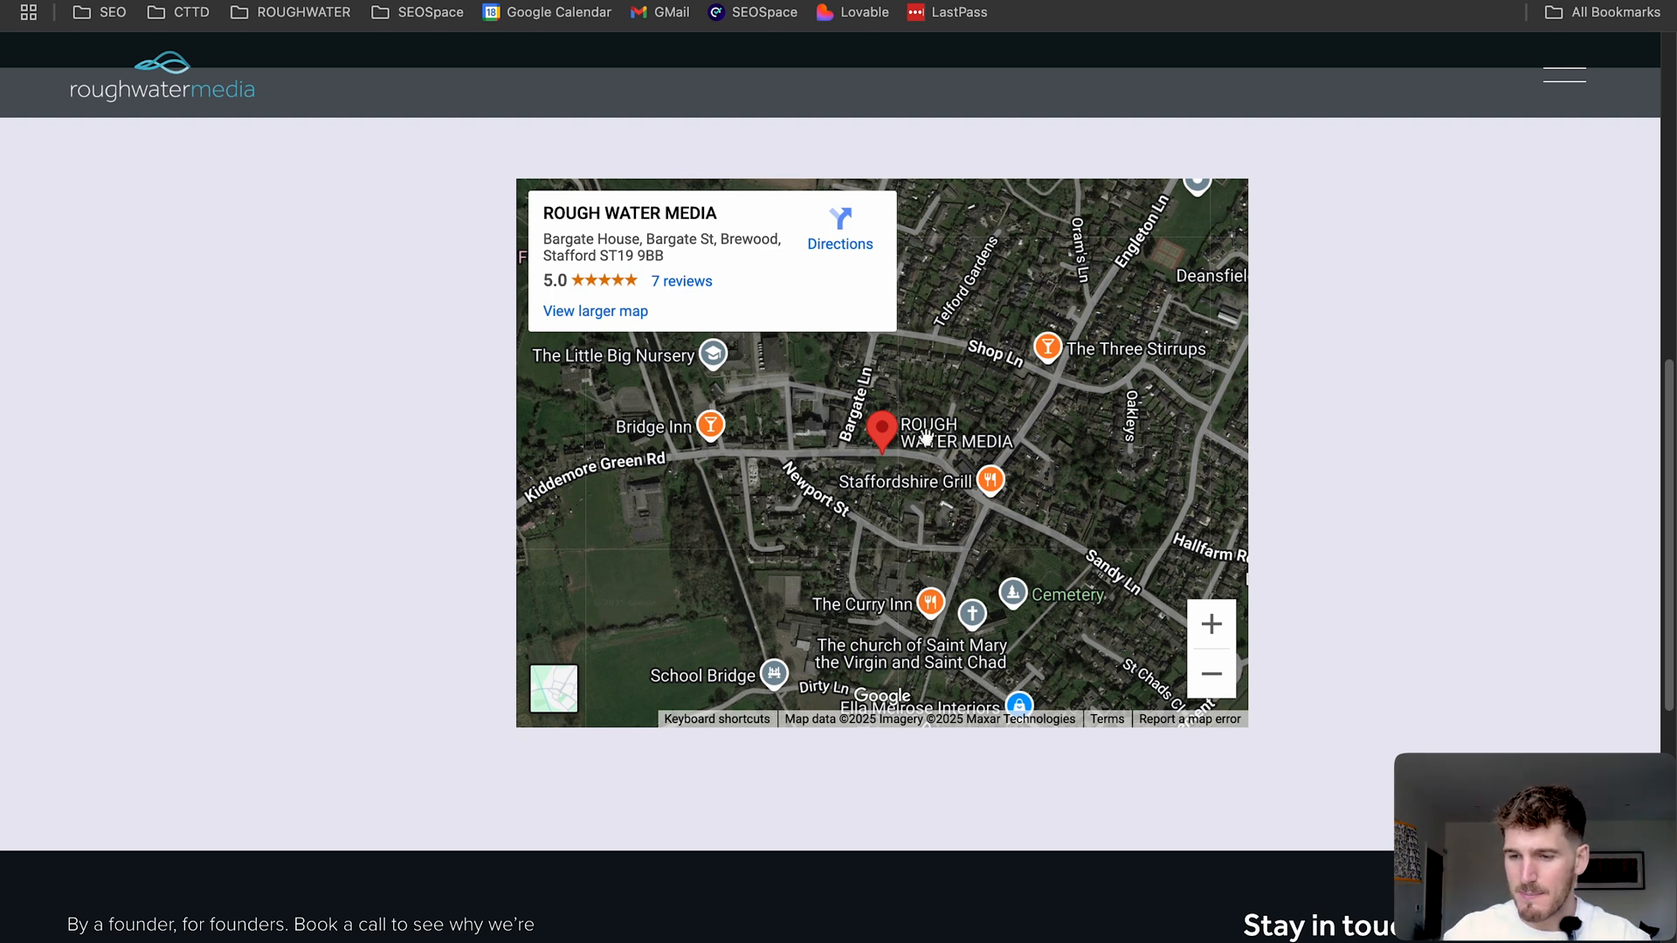
mouse_move(1379, 385)
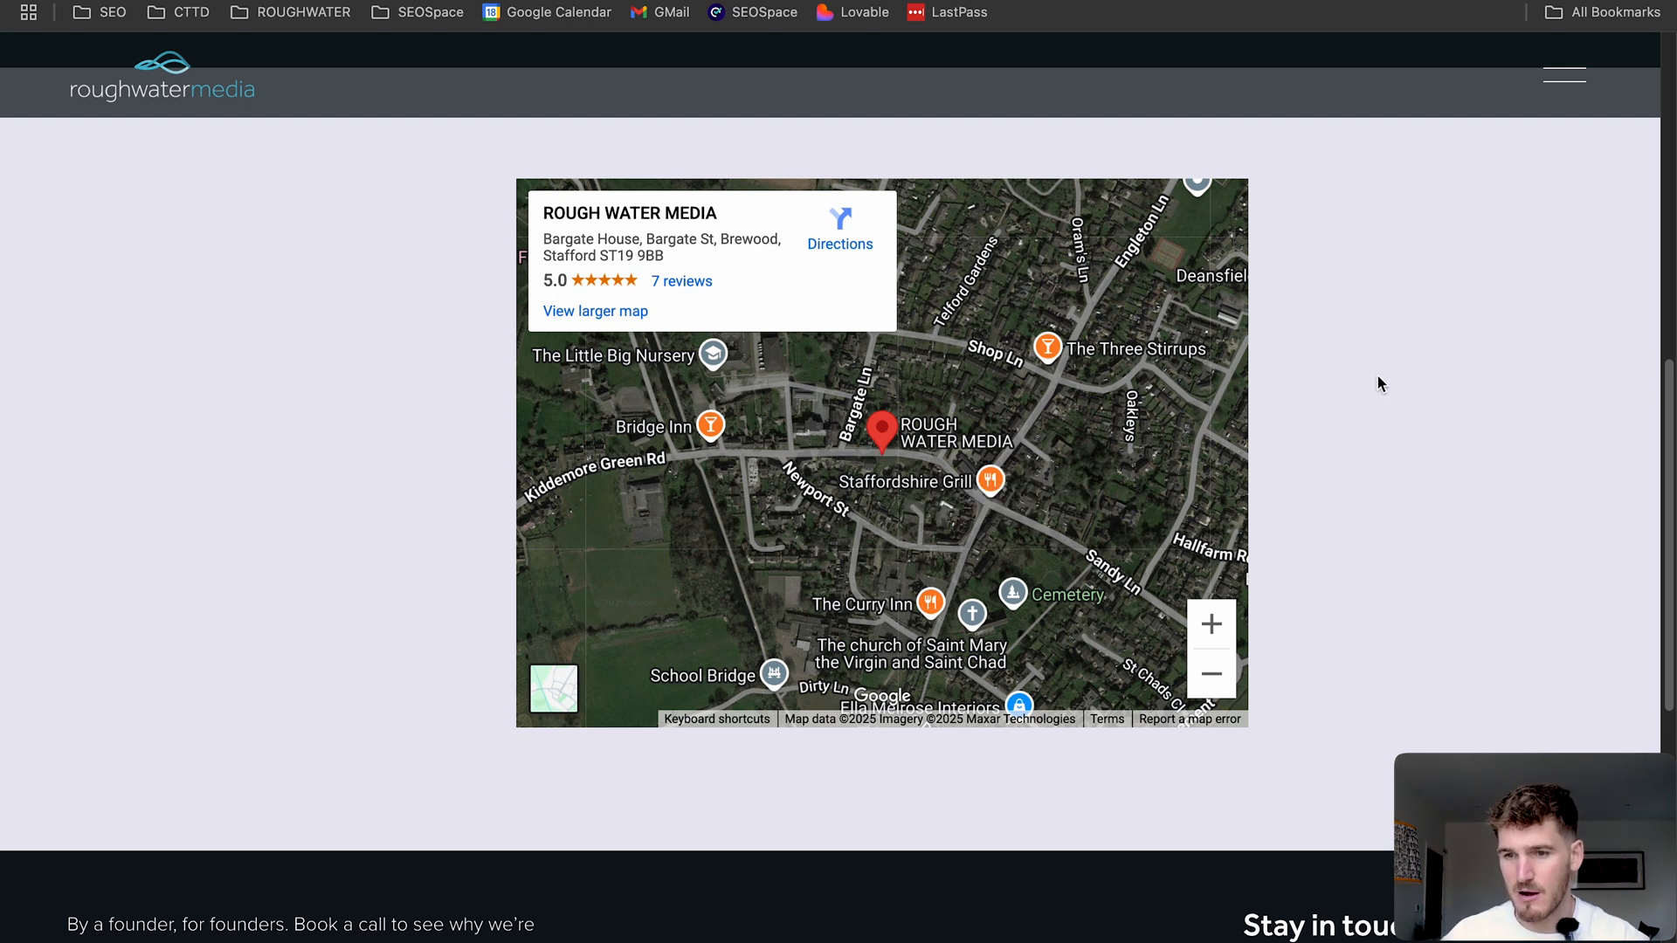